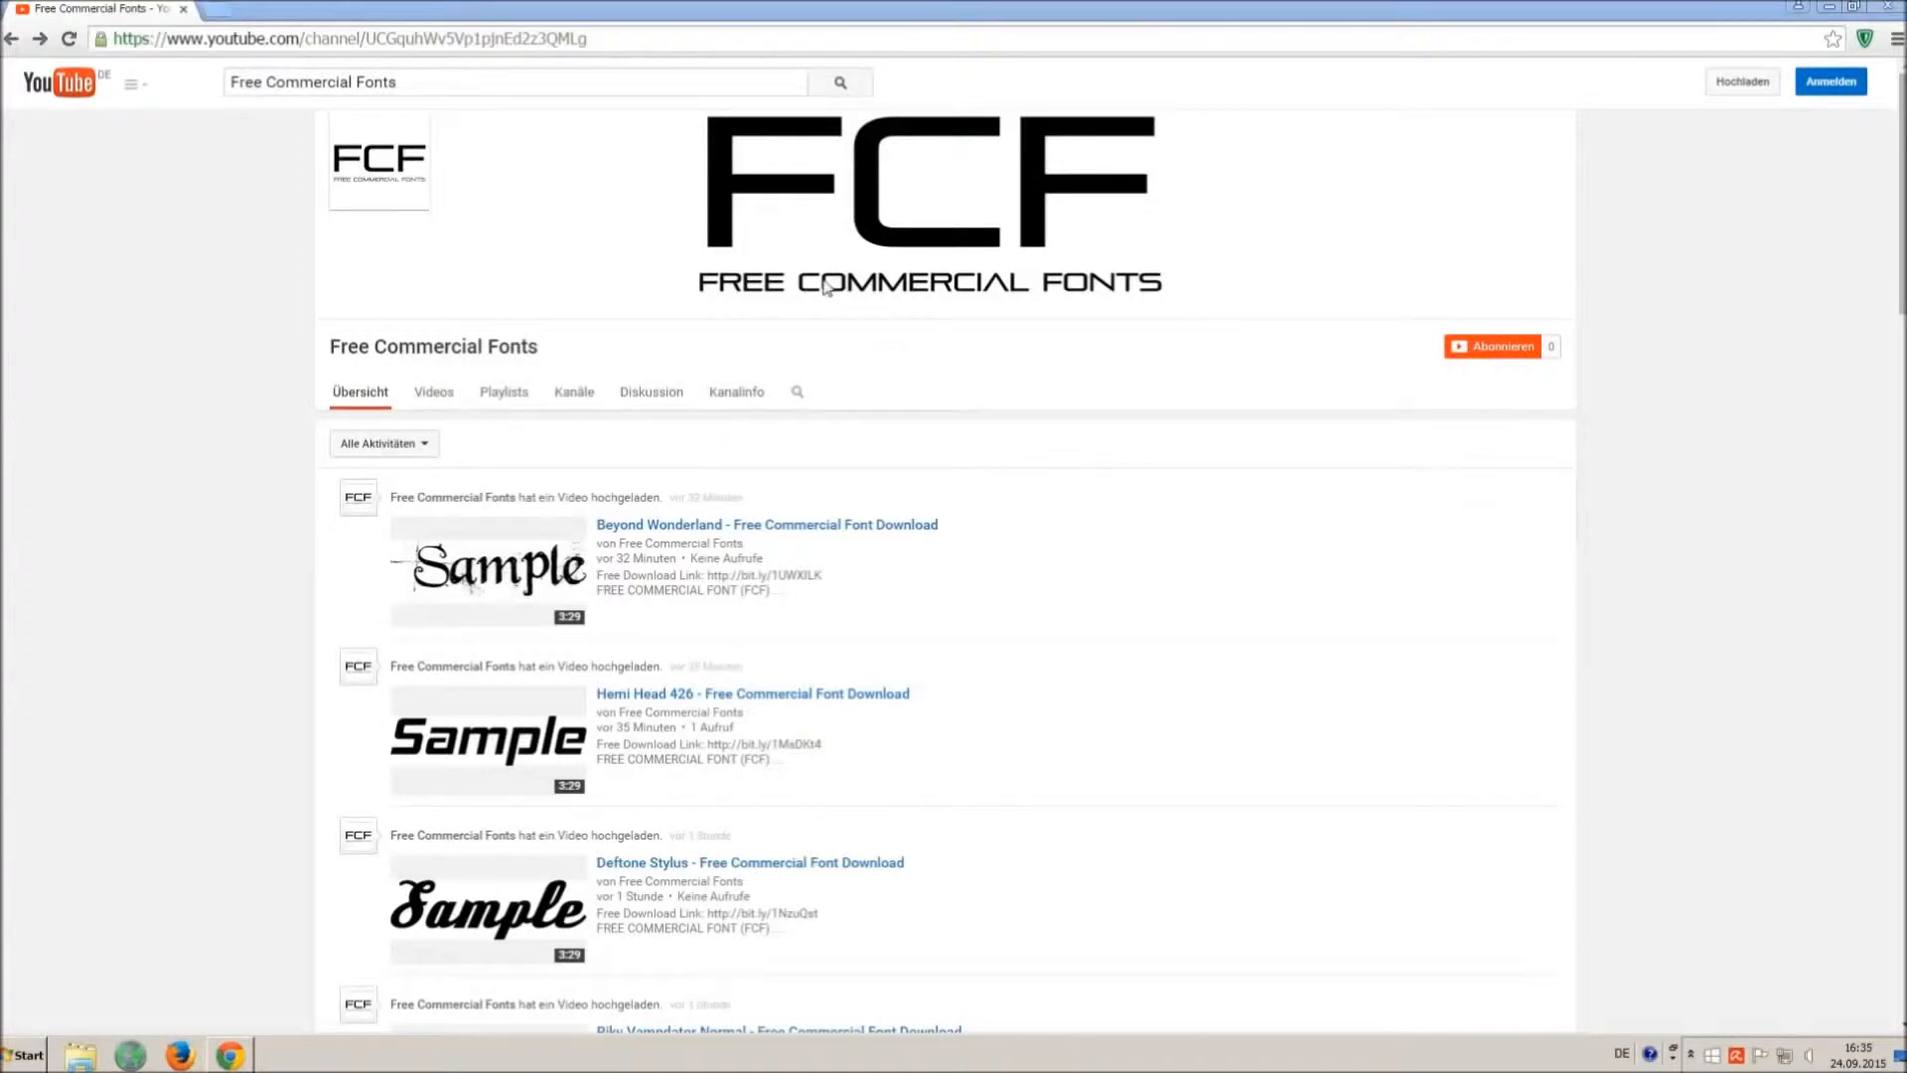
mouse_move(799, 271)
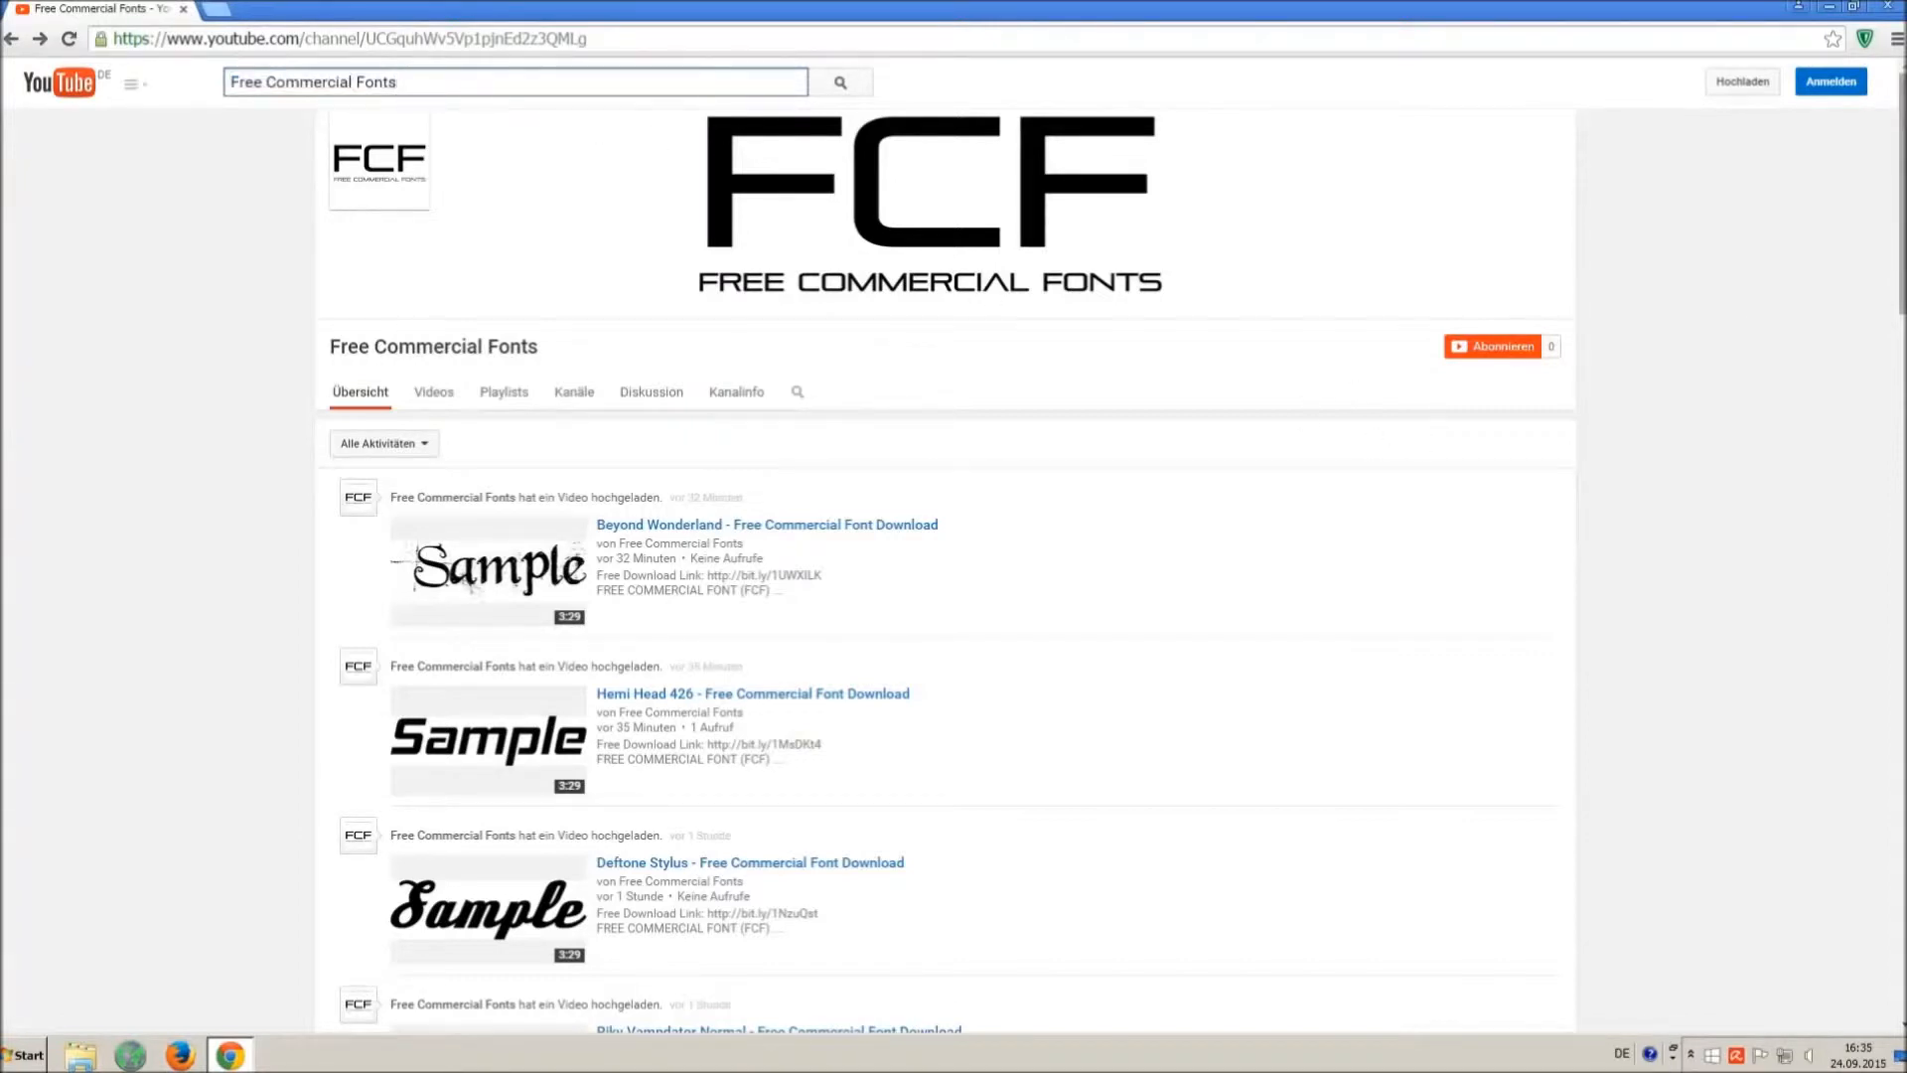
- Open the 'Riky Vampdator Normal - Free Commercial Font Download' video from the results
scroll("down", 3)
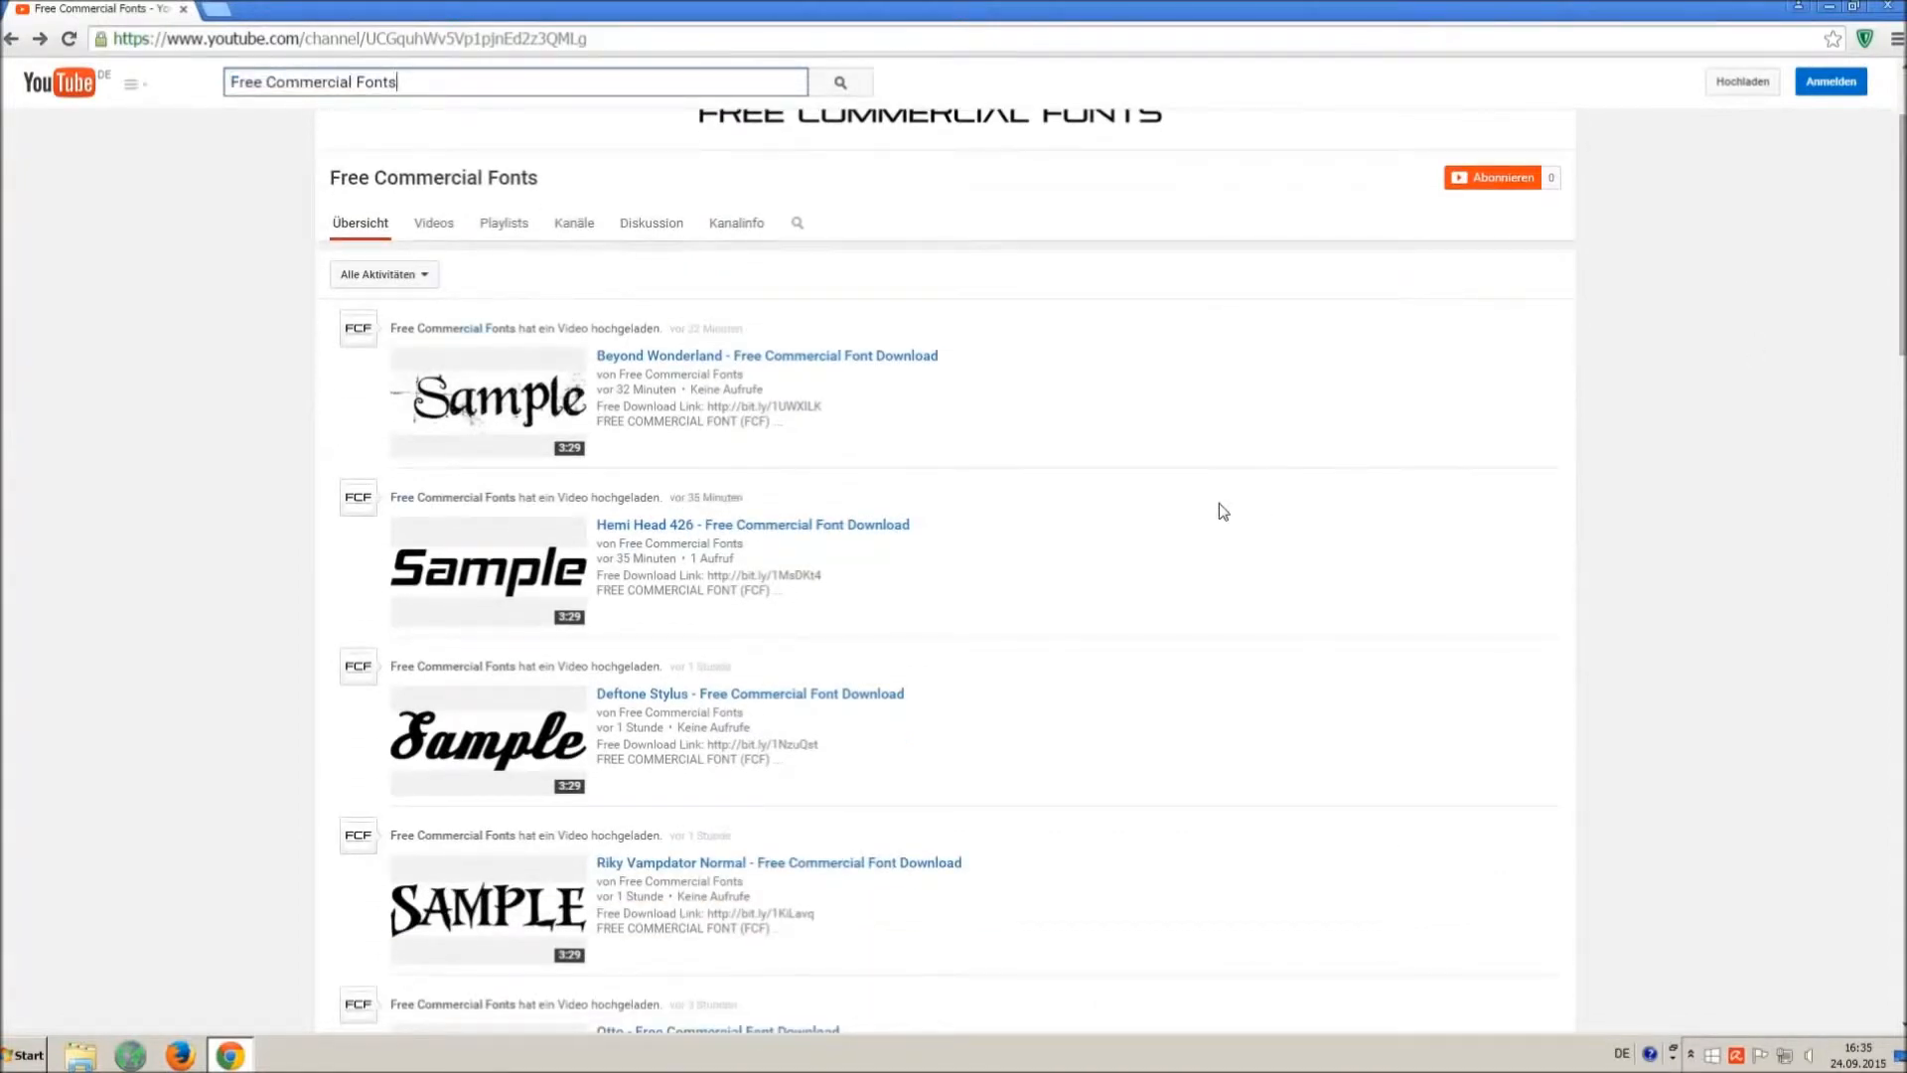
scroll("down", 3)
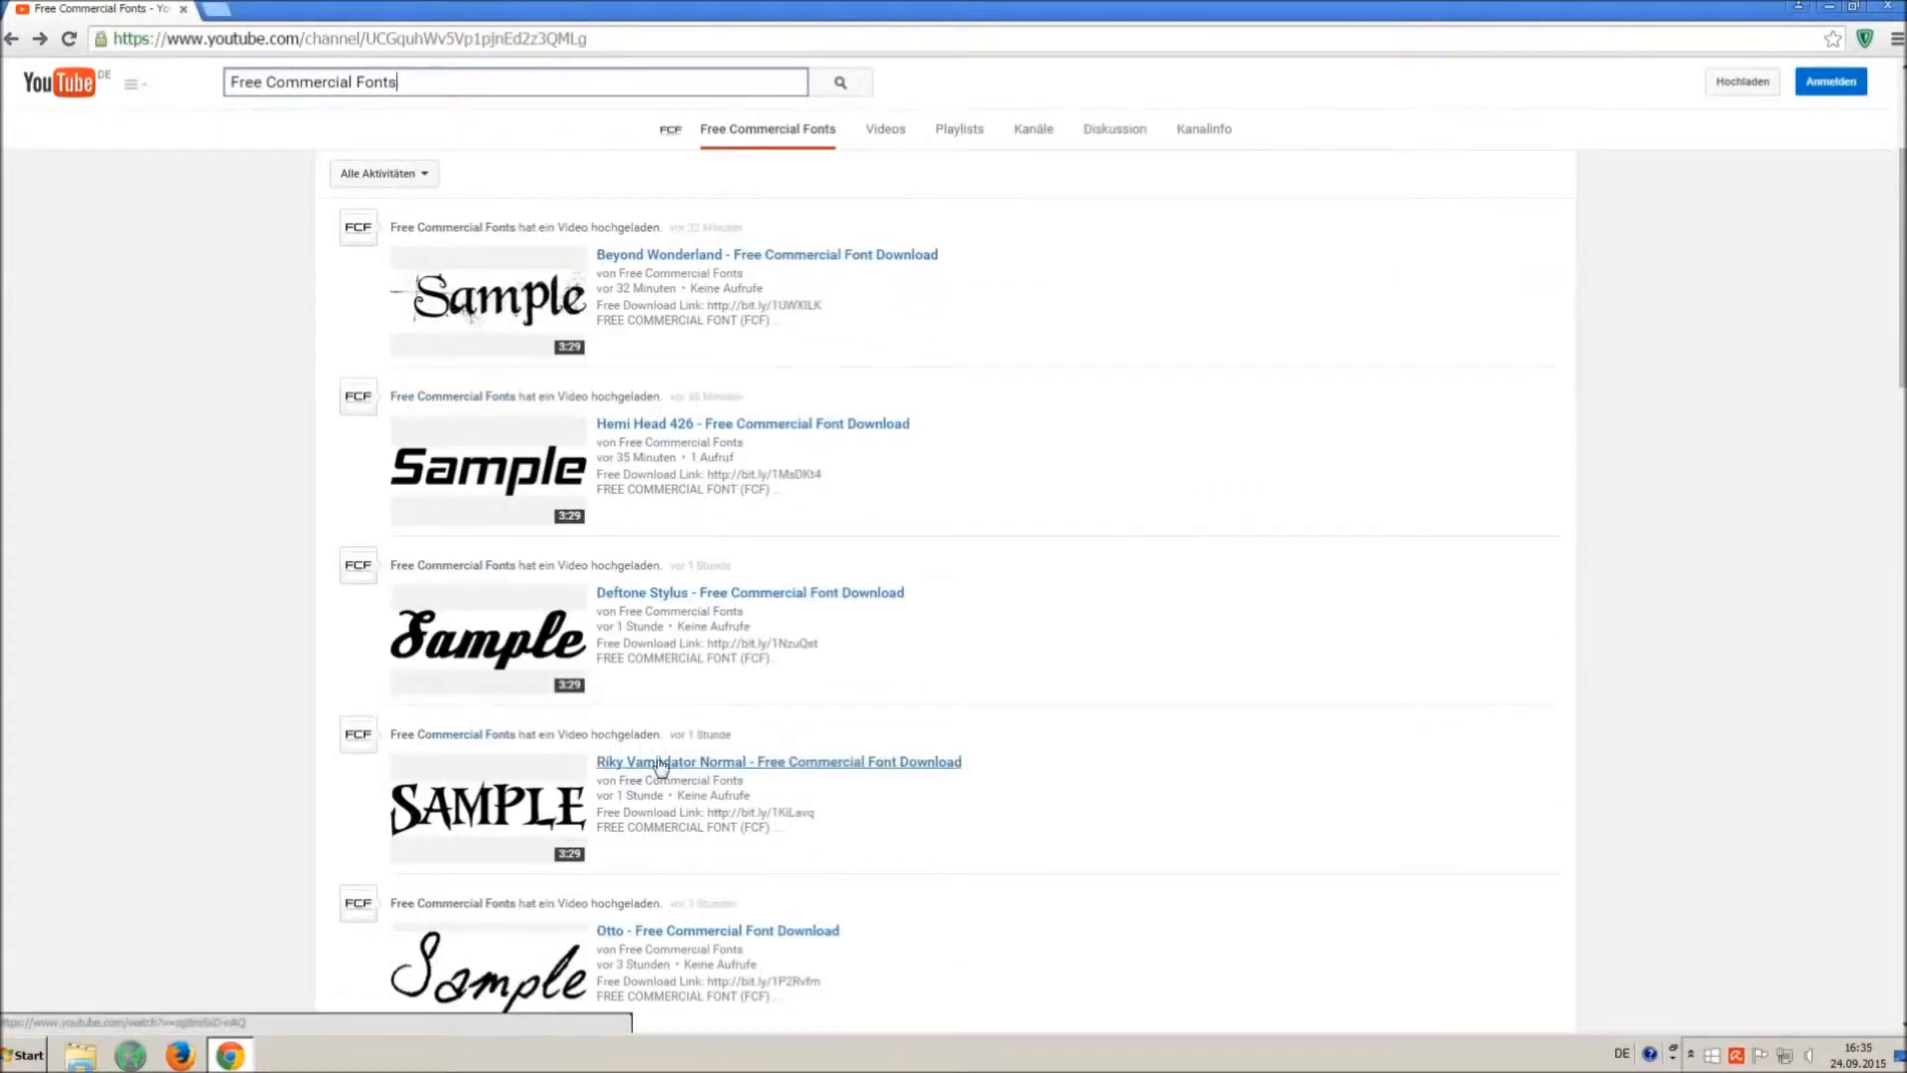
left_click(777, 761)
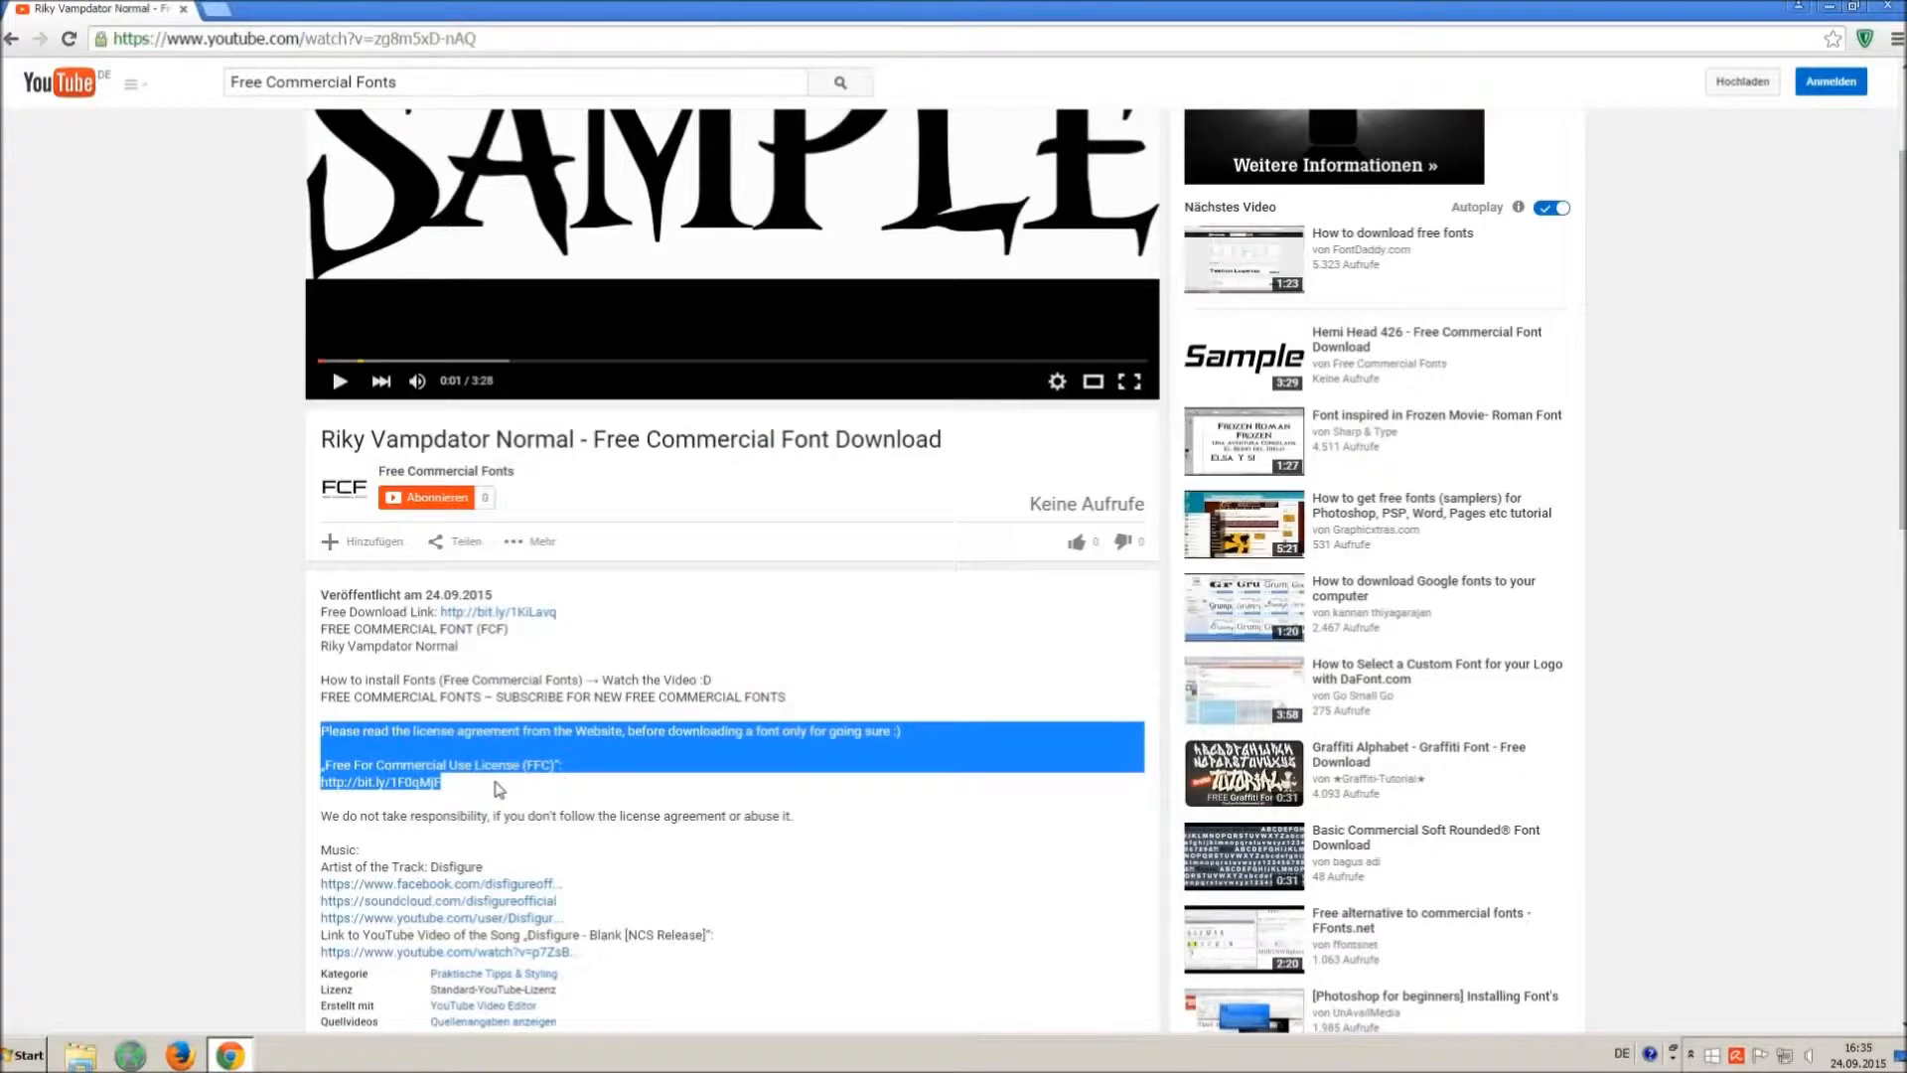
mouse_move(551, 801)
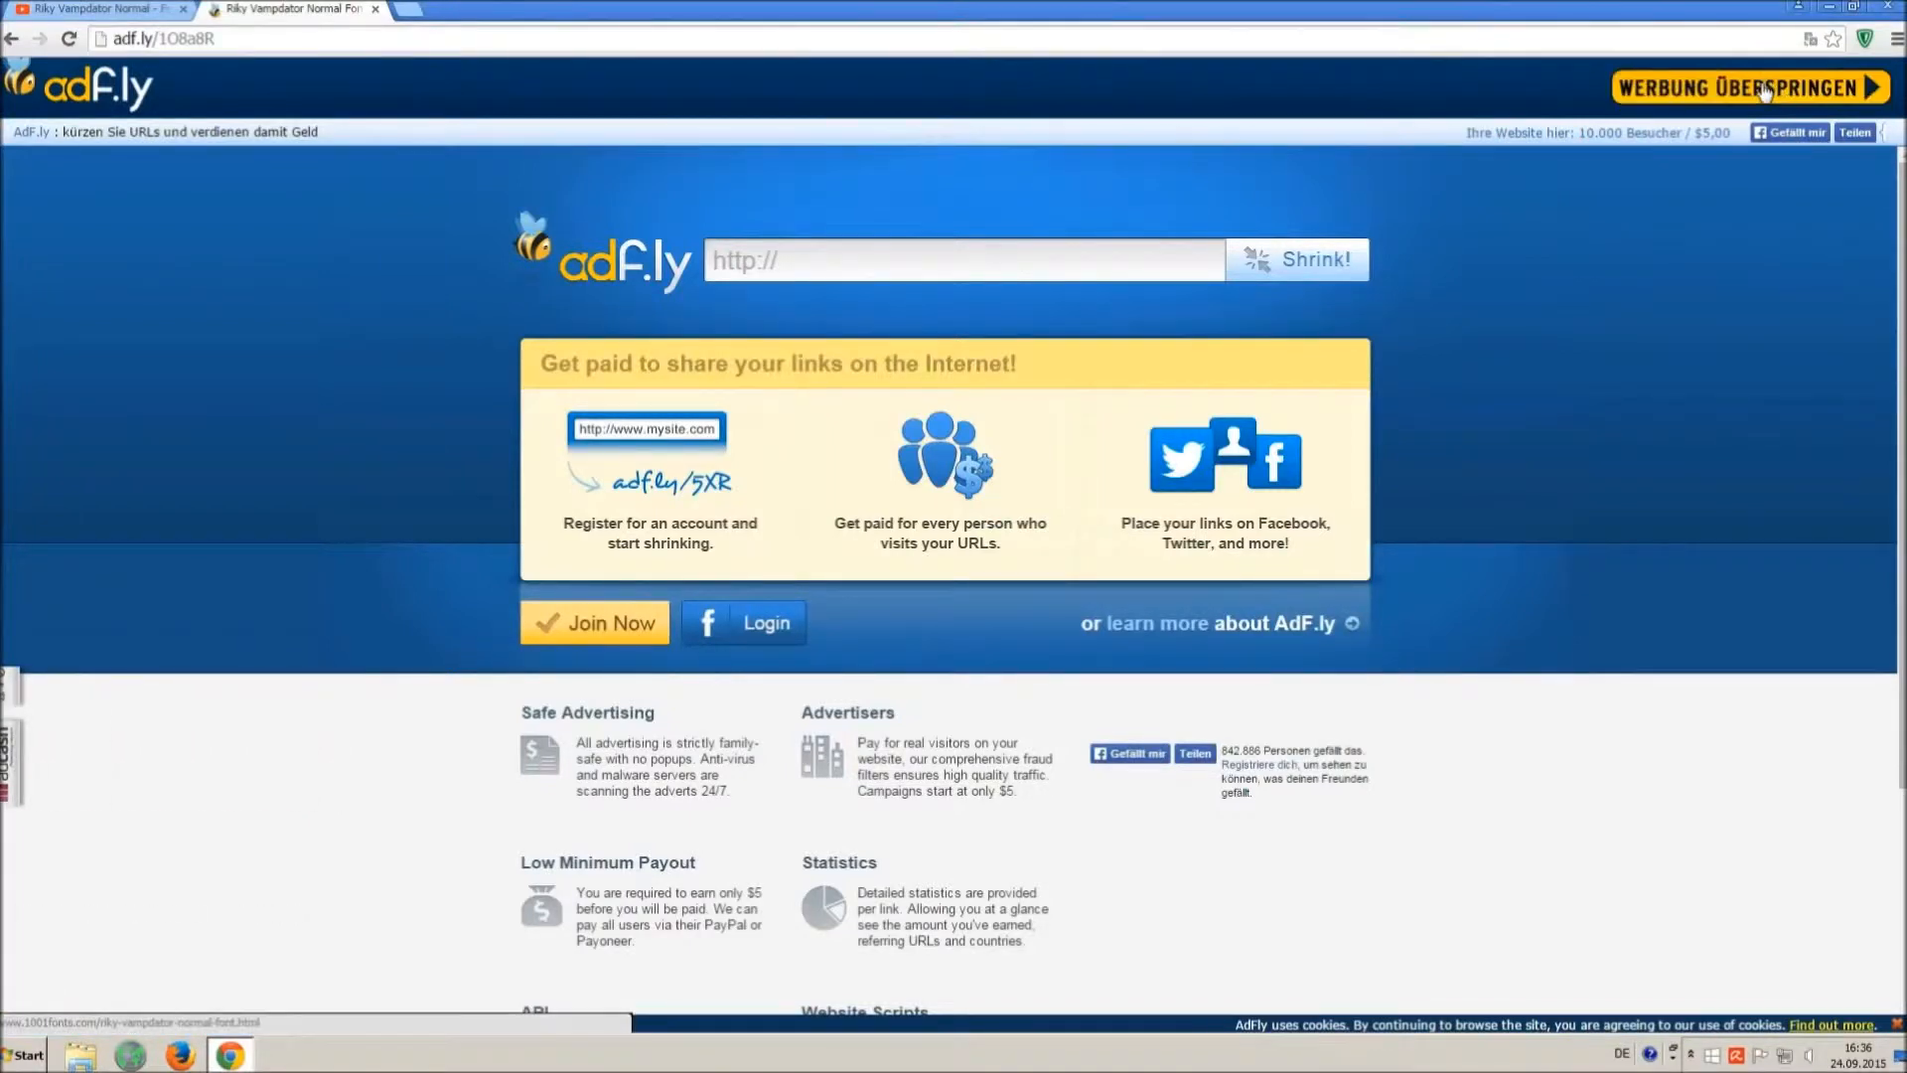
- Skip the adf.ly advertisement via 'Werbung überspringen' to reach 1001fonts
left_click(1753, 88)
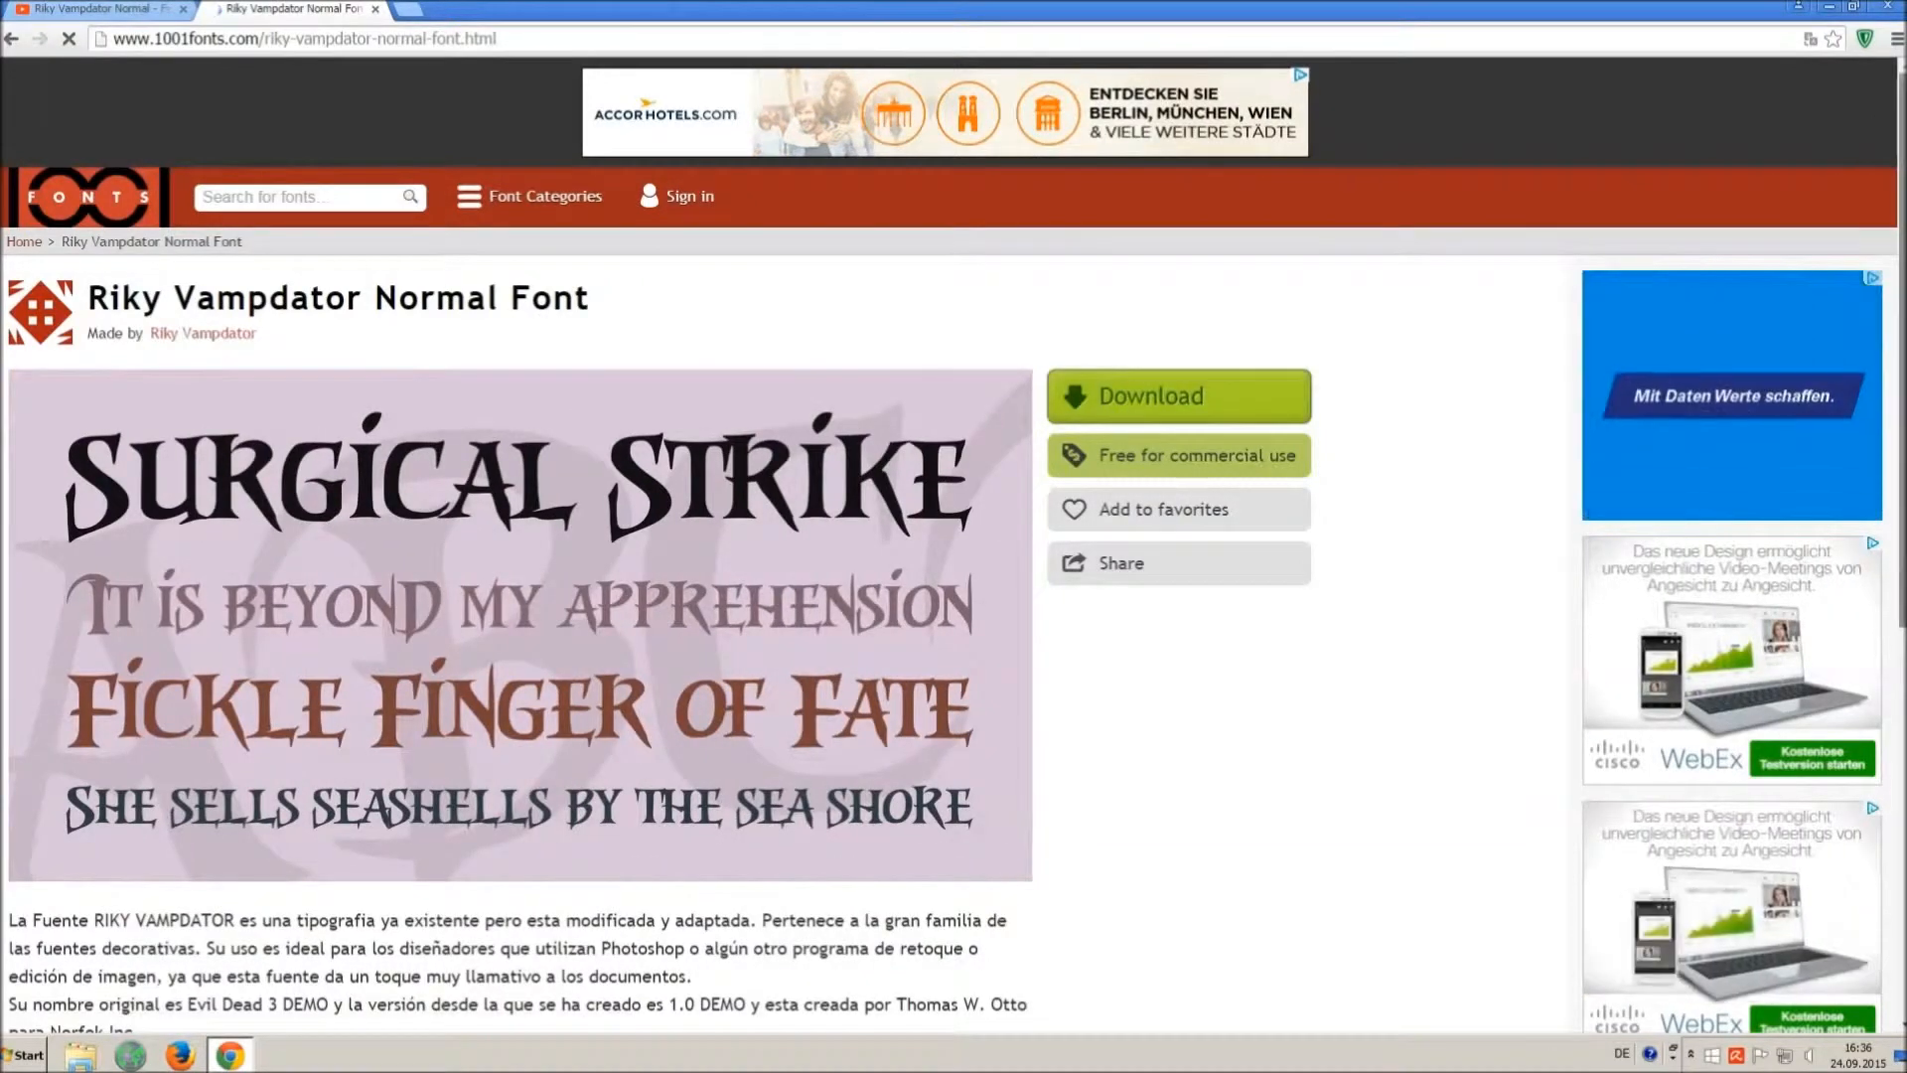
- Download the Riky Vampdator Normal TTF file and head to the Control Panel
scroll("down", 3)
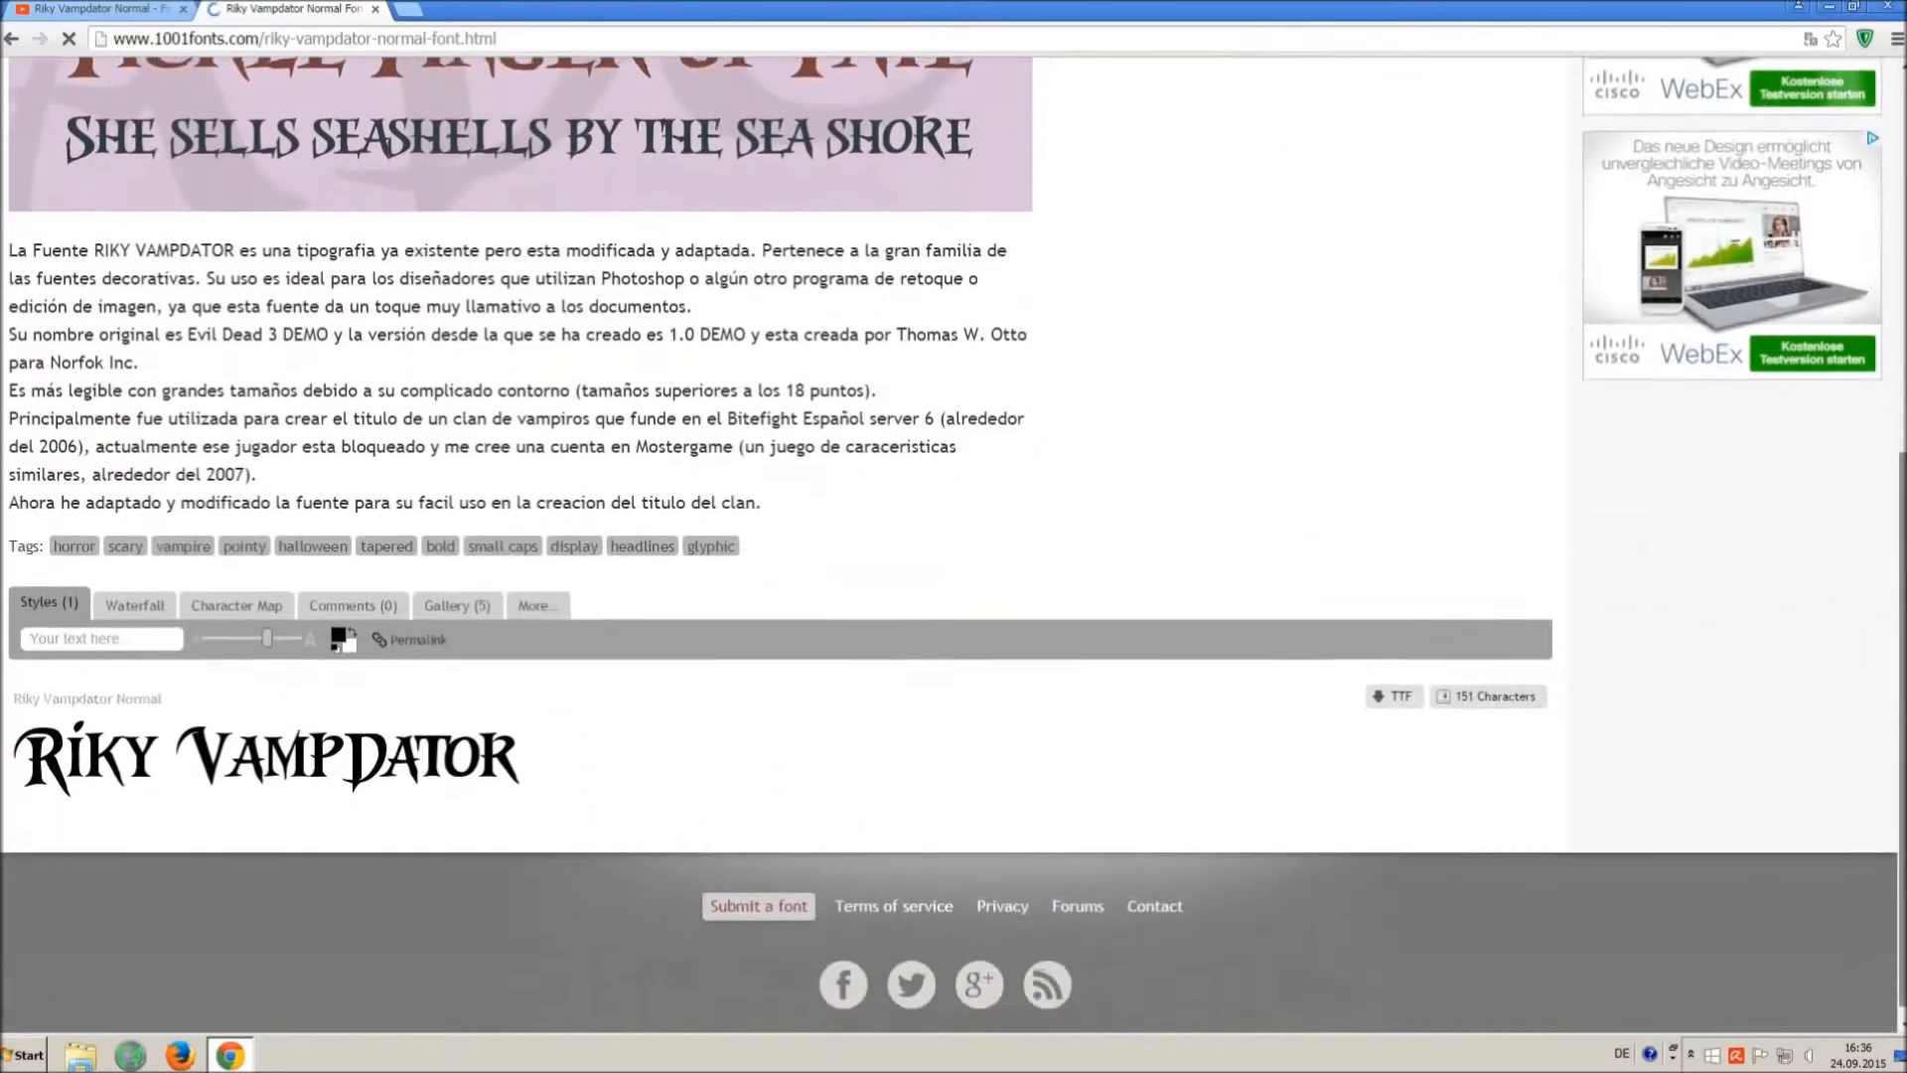
left_click(1401, 689)
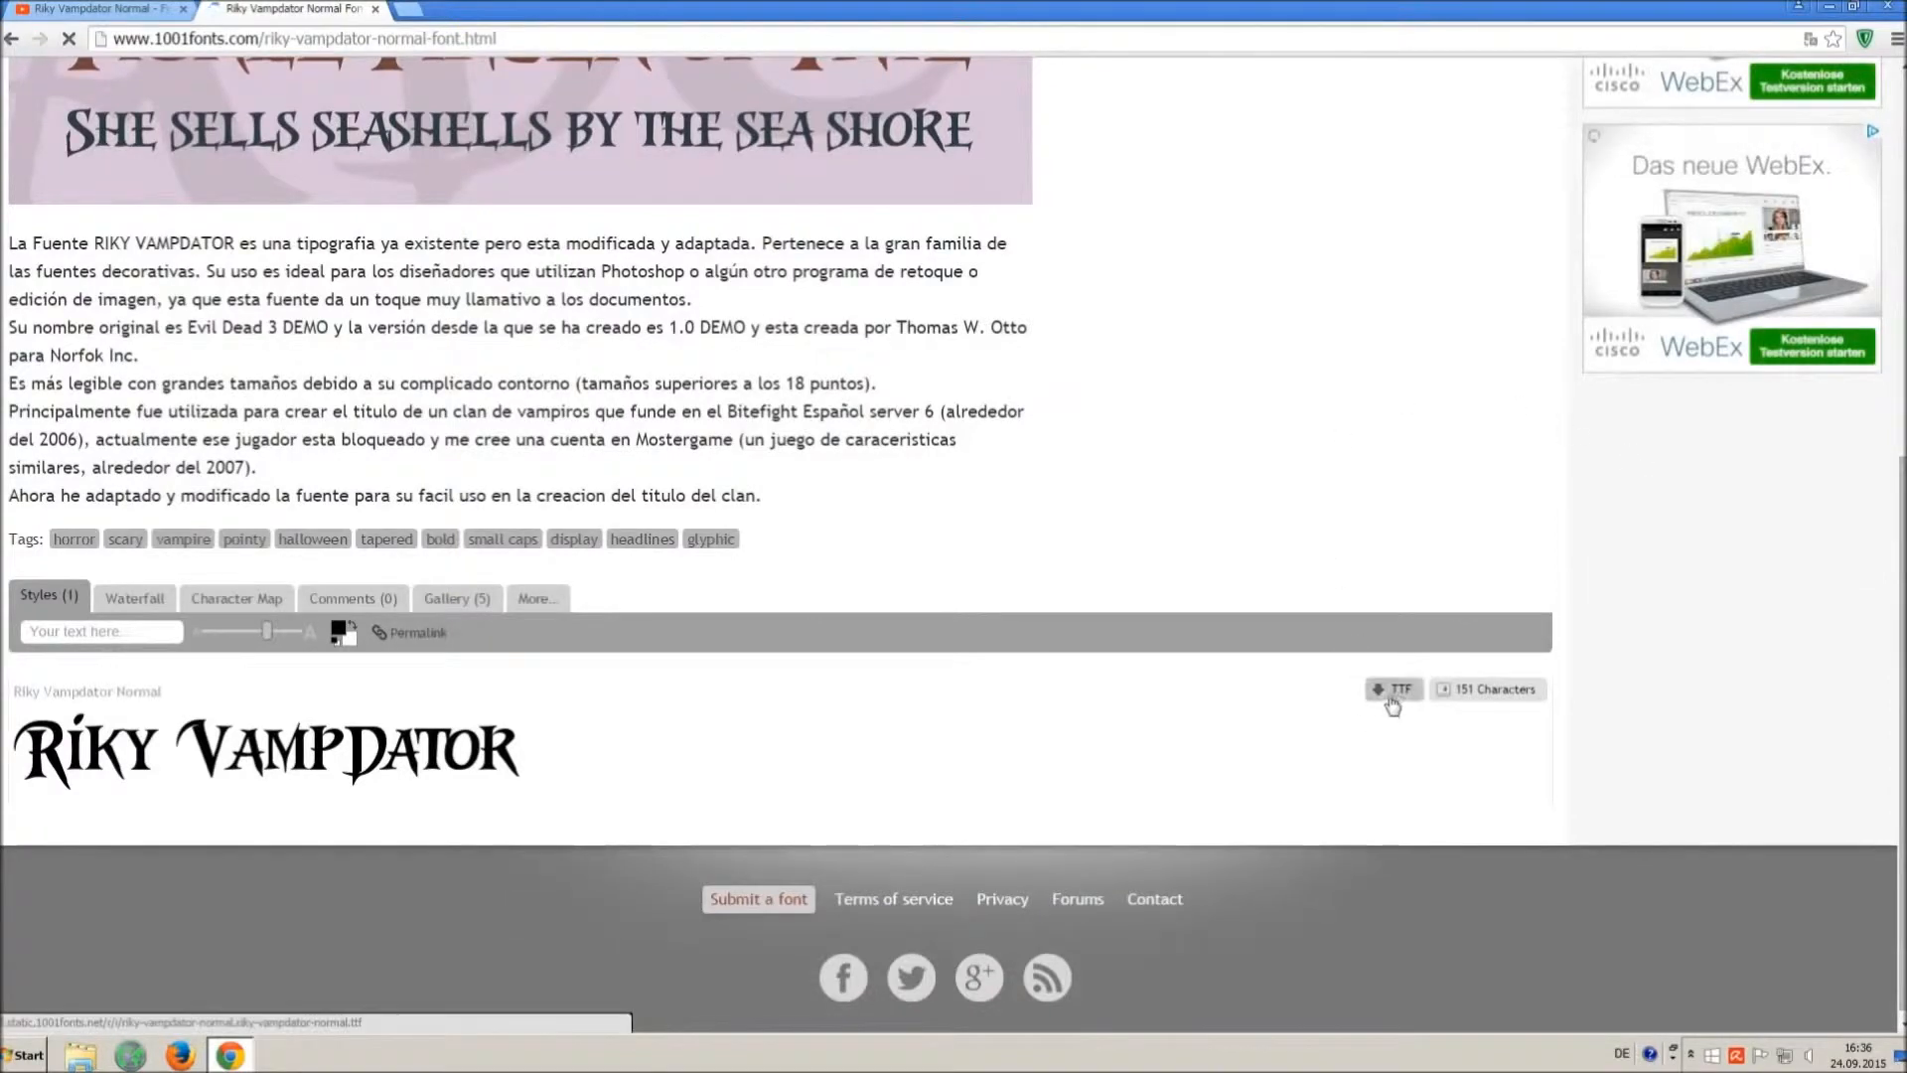
left_click(1395, 689)
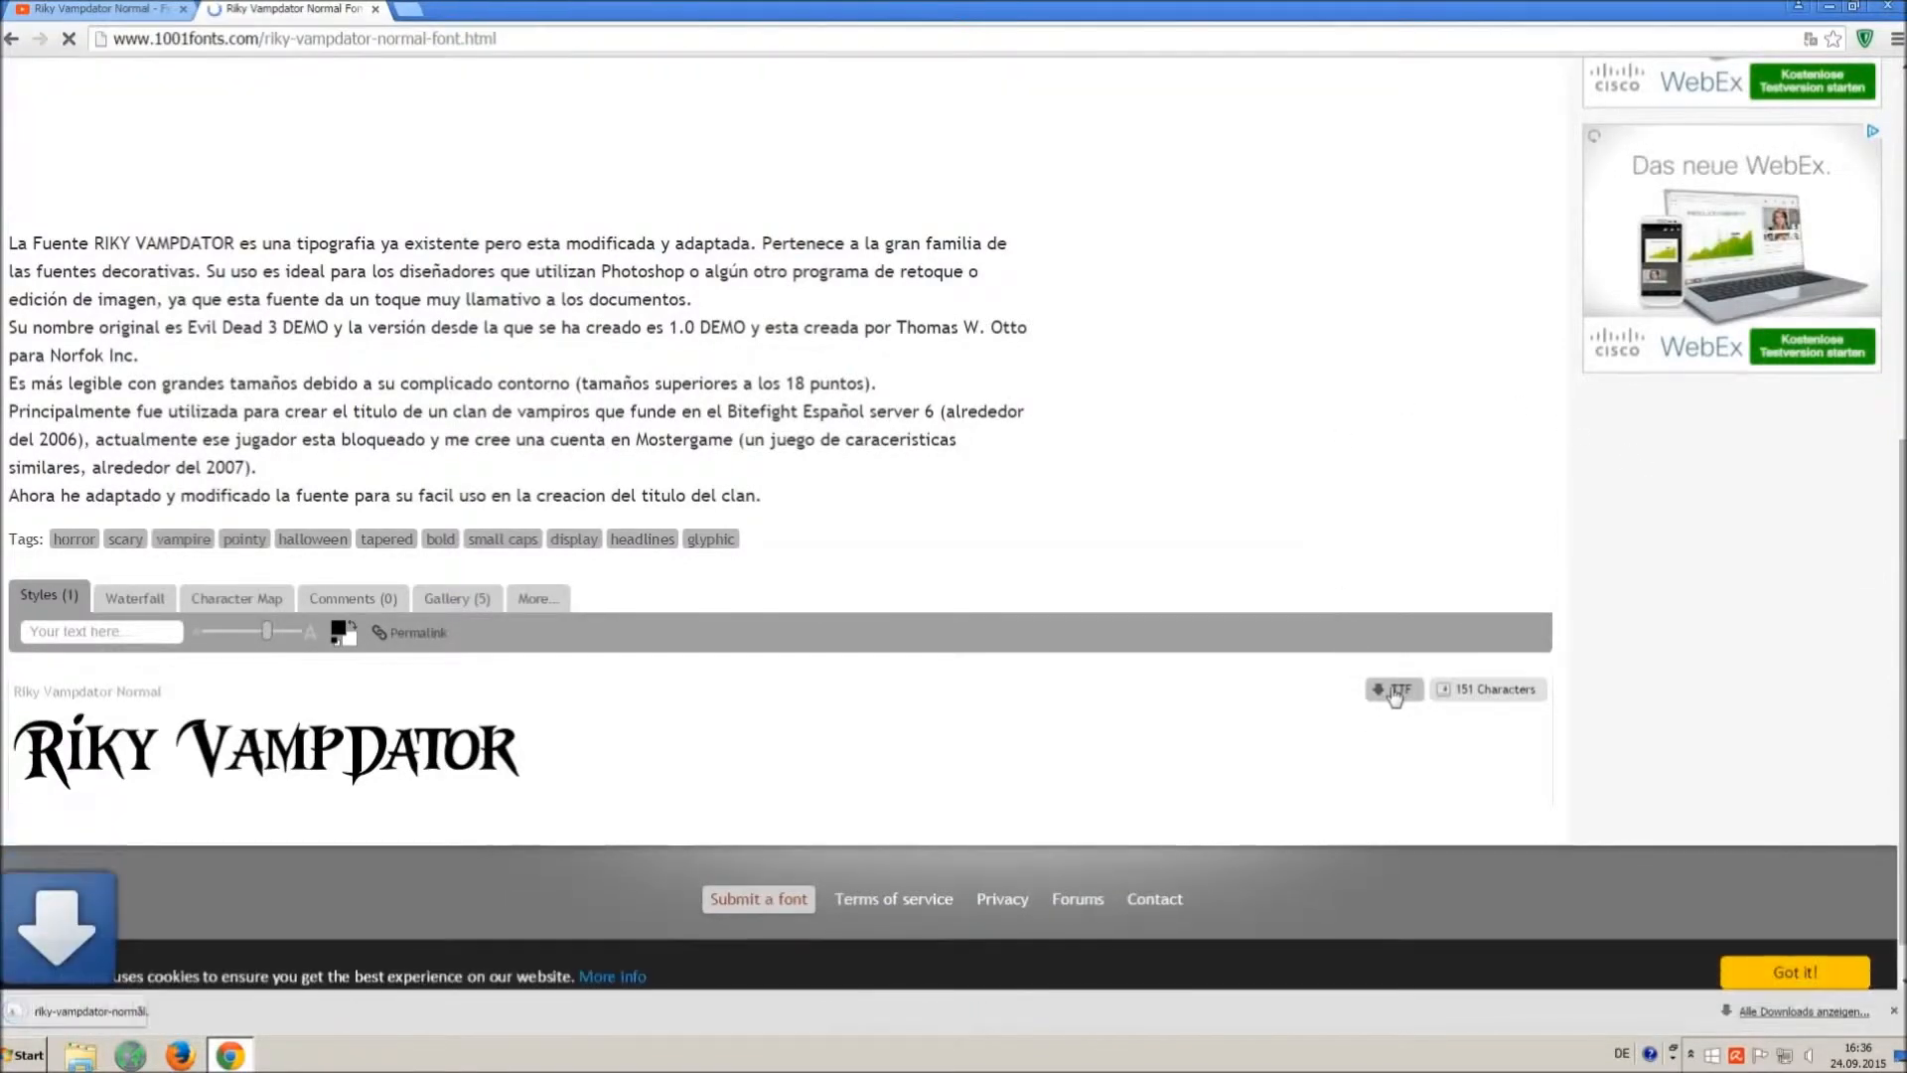
left_click(1395, 689)
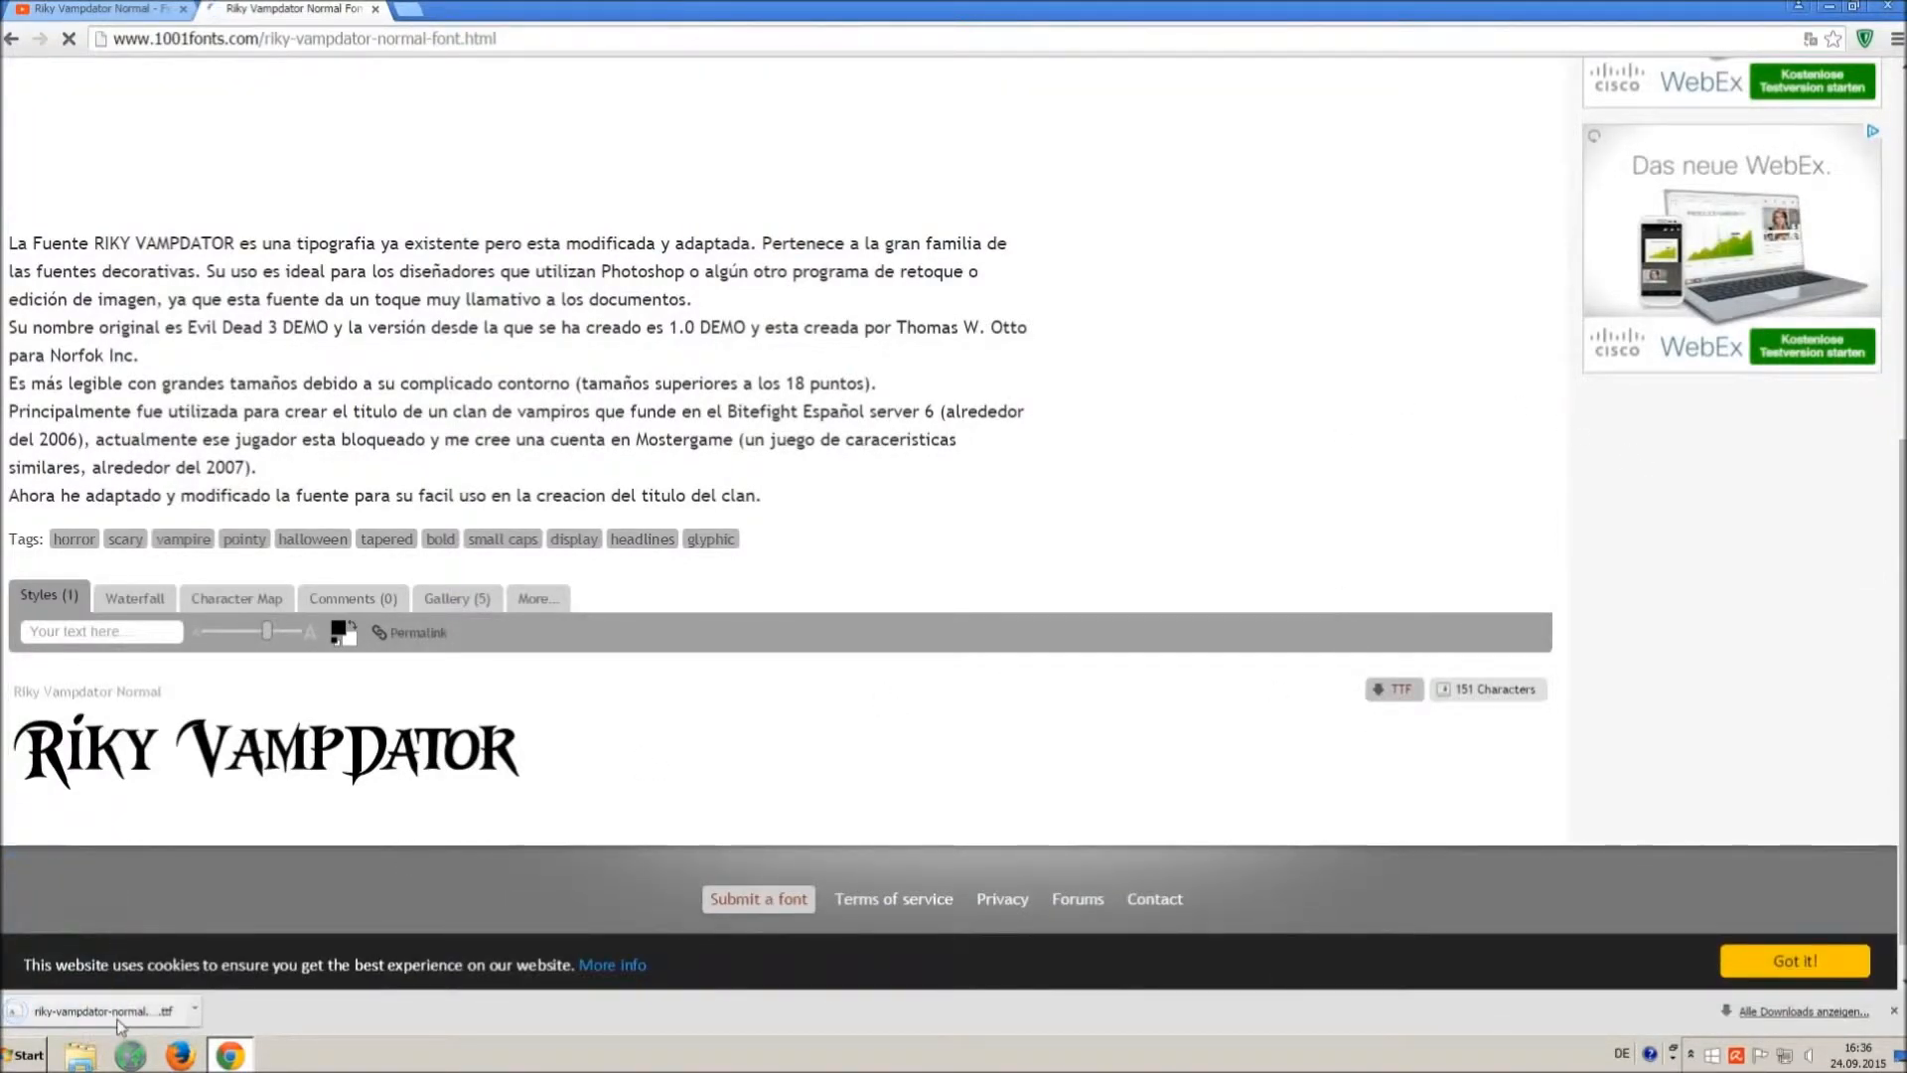
left_click(24, 1053)
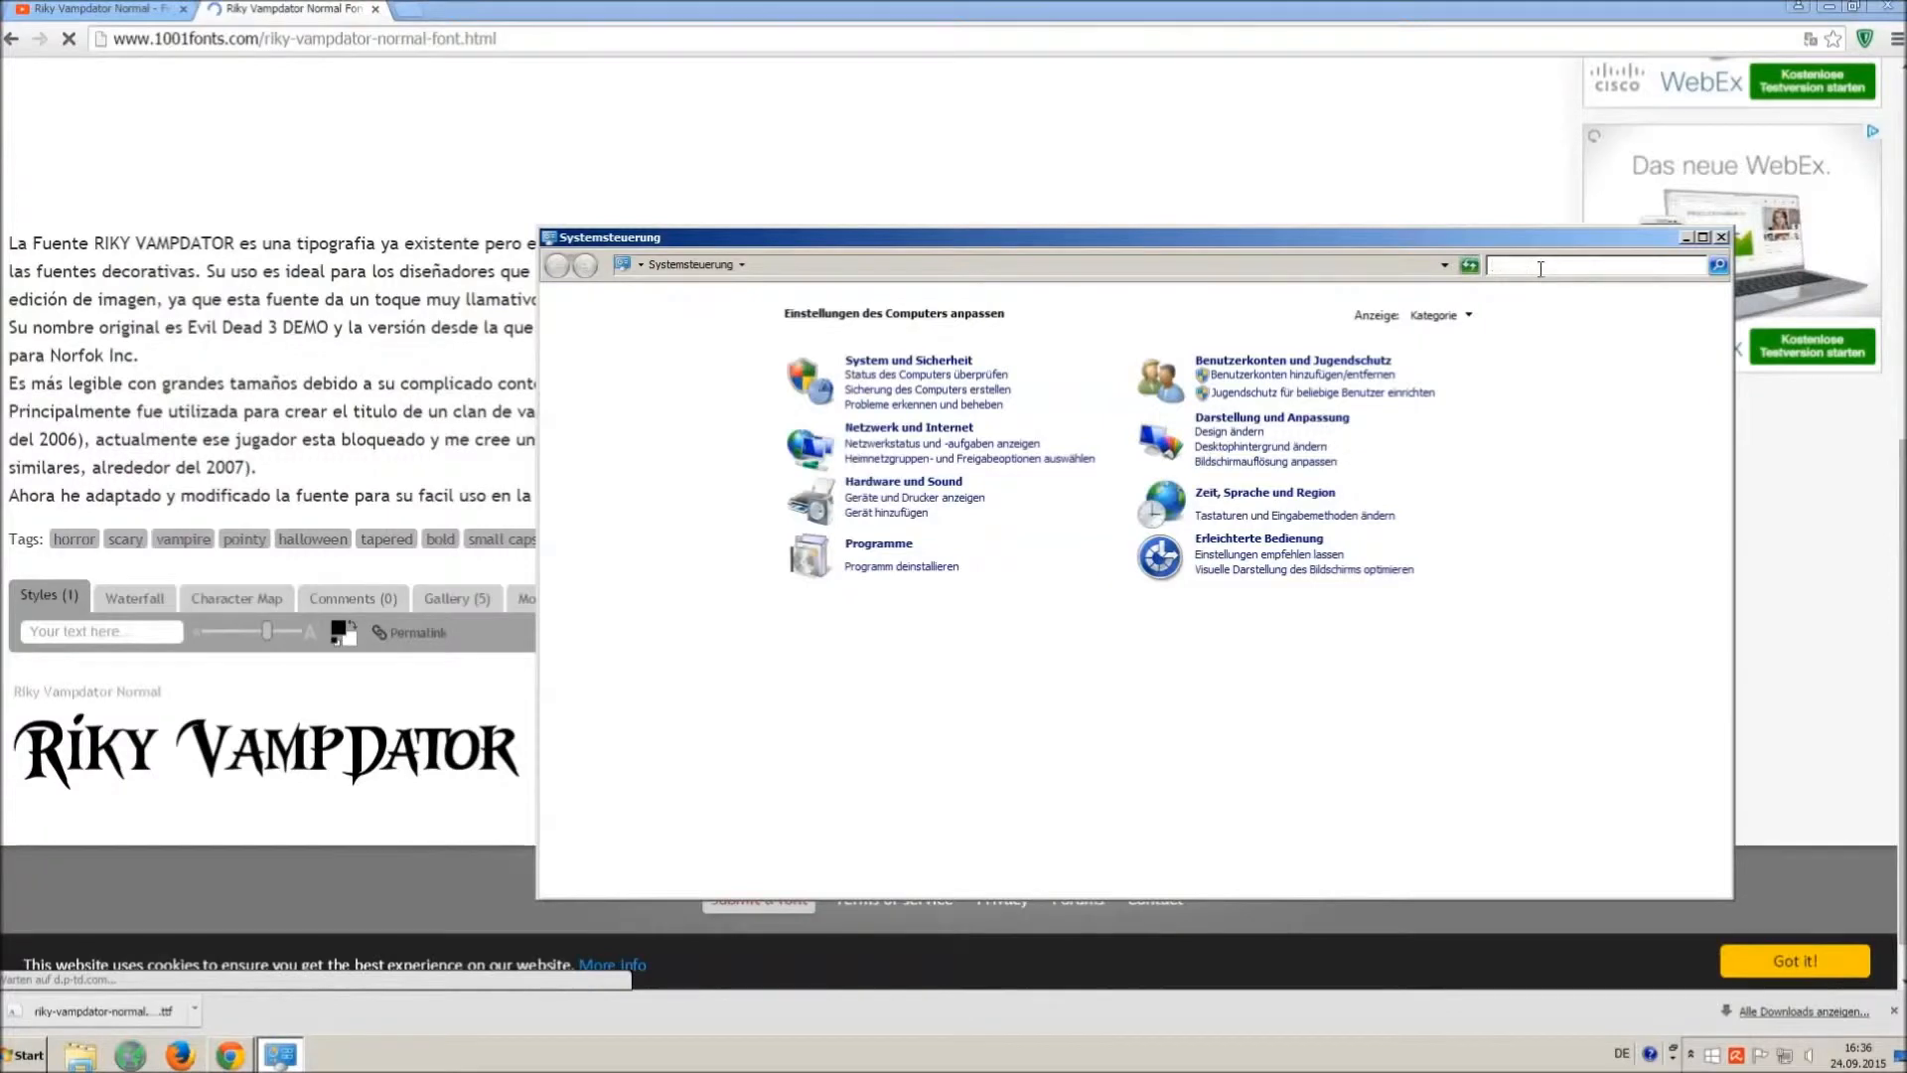
- Search Control Panel for 'font' to reach Schriftarten and reveal the downloaded TTF
type("font")
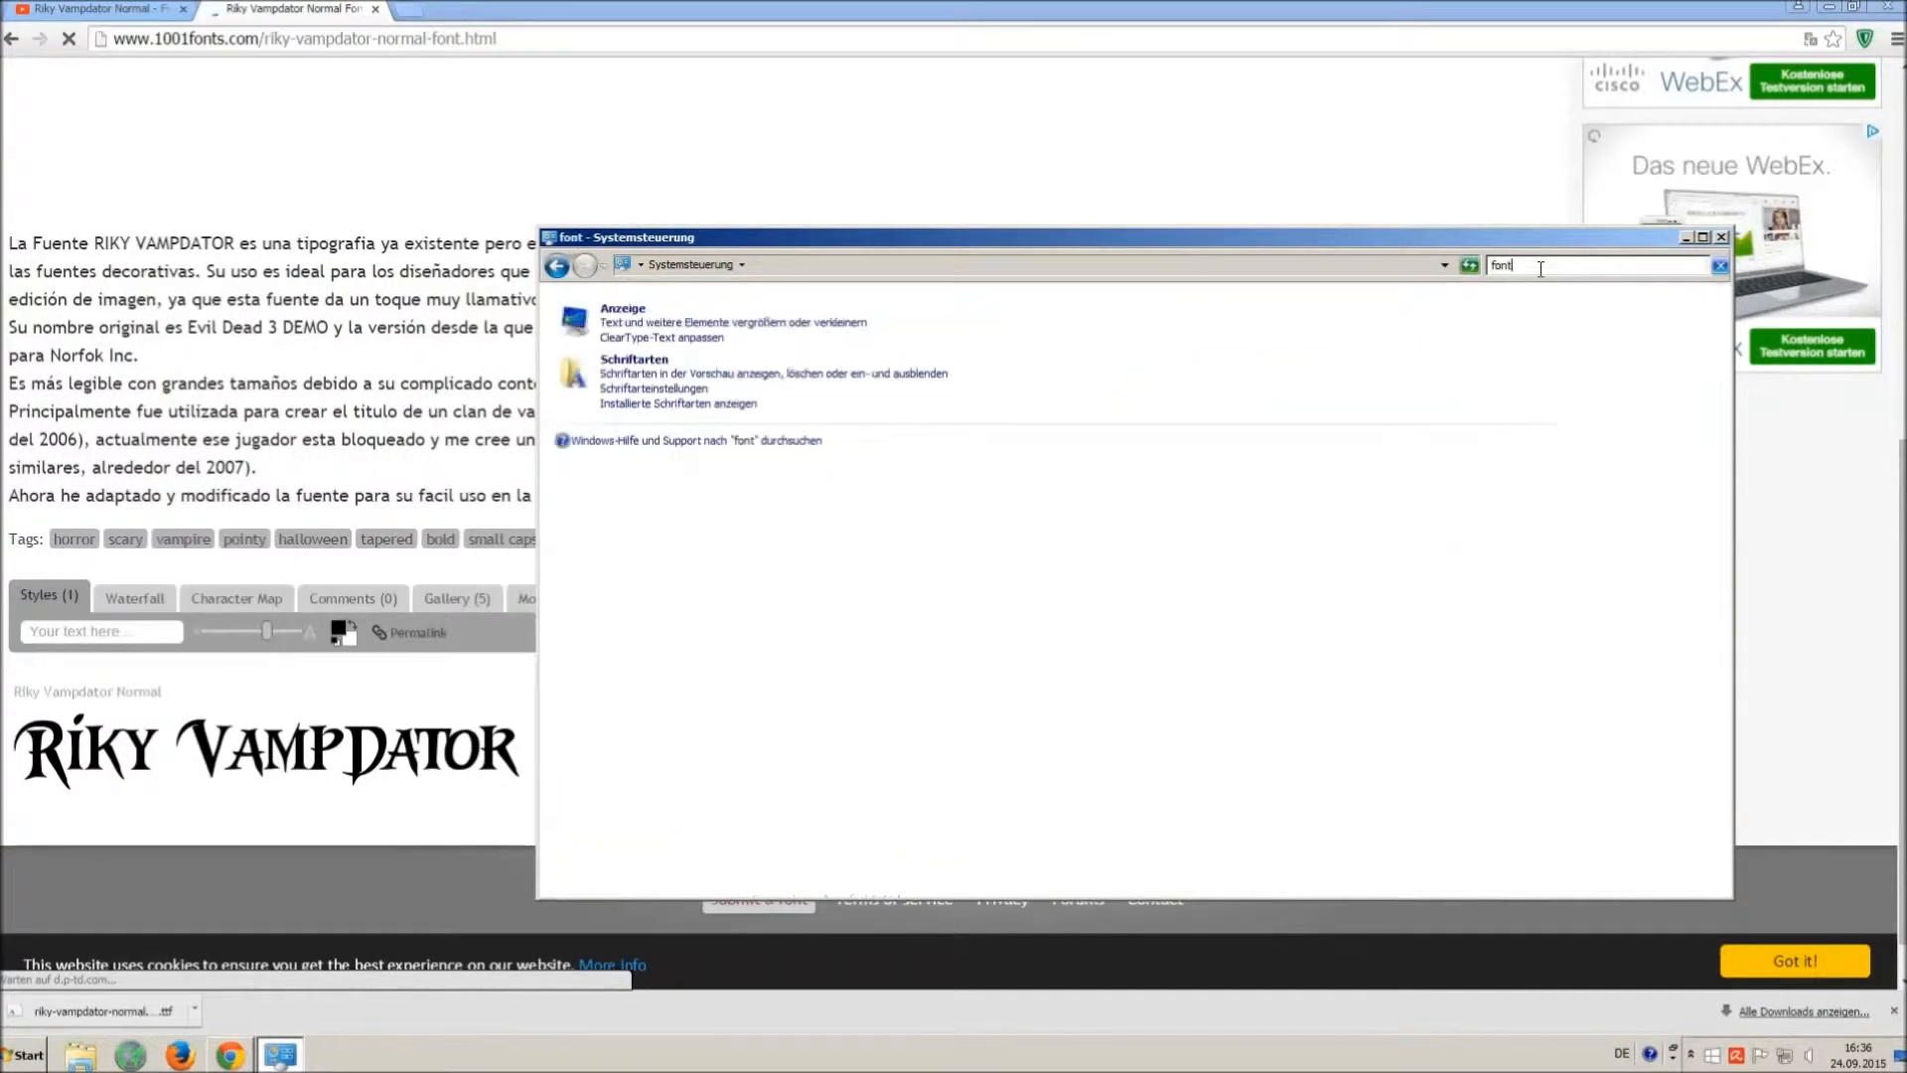
mouse_move(1395, 302)
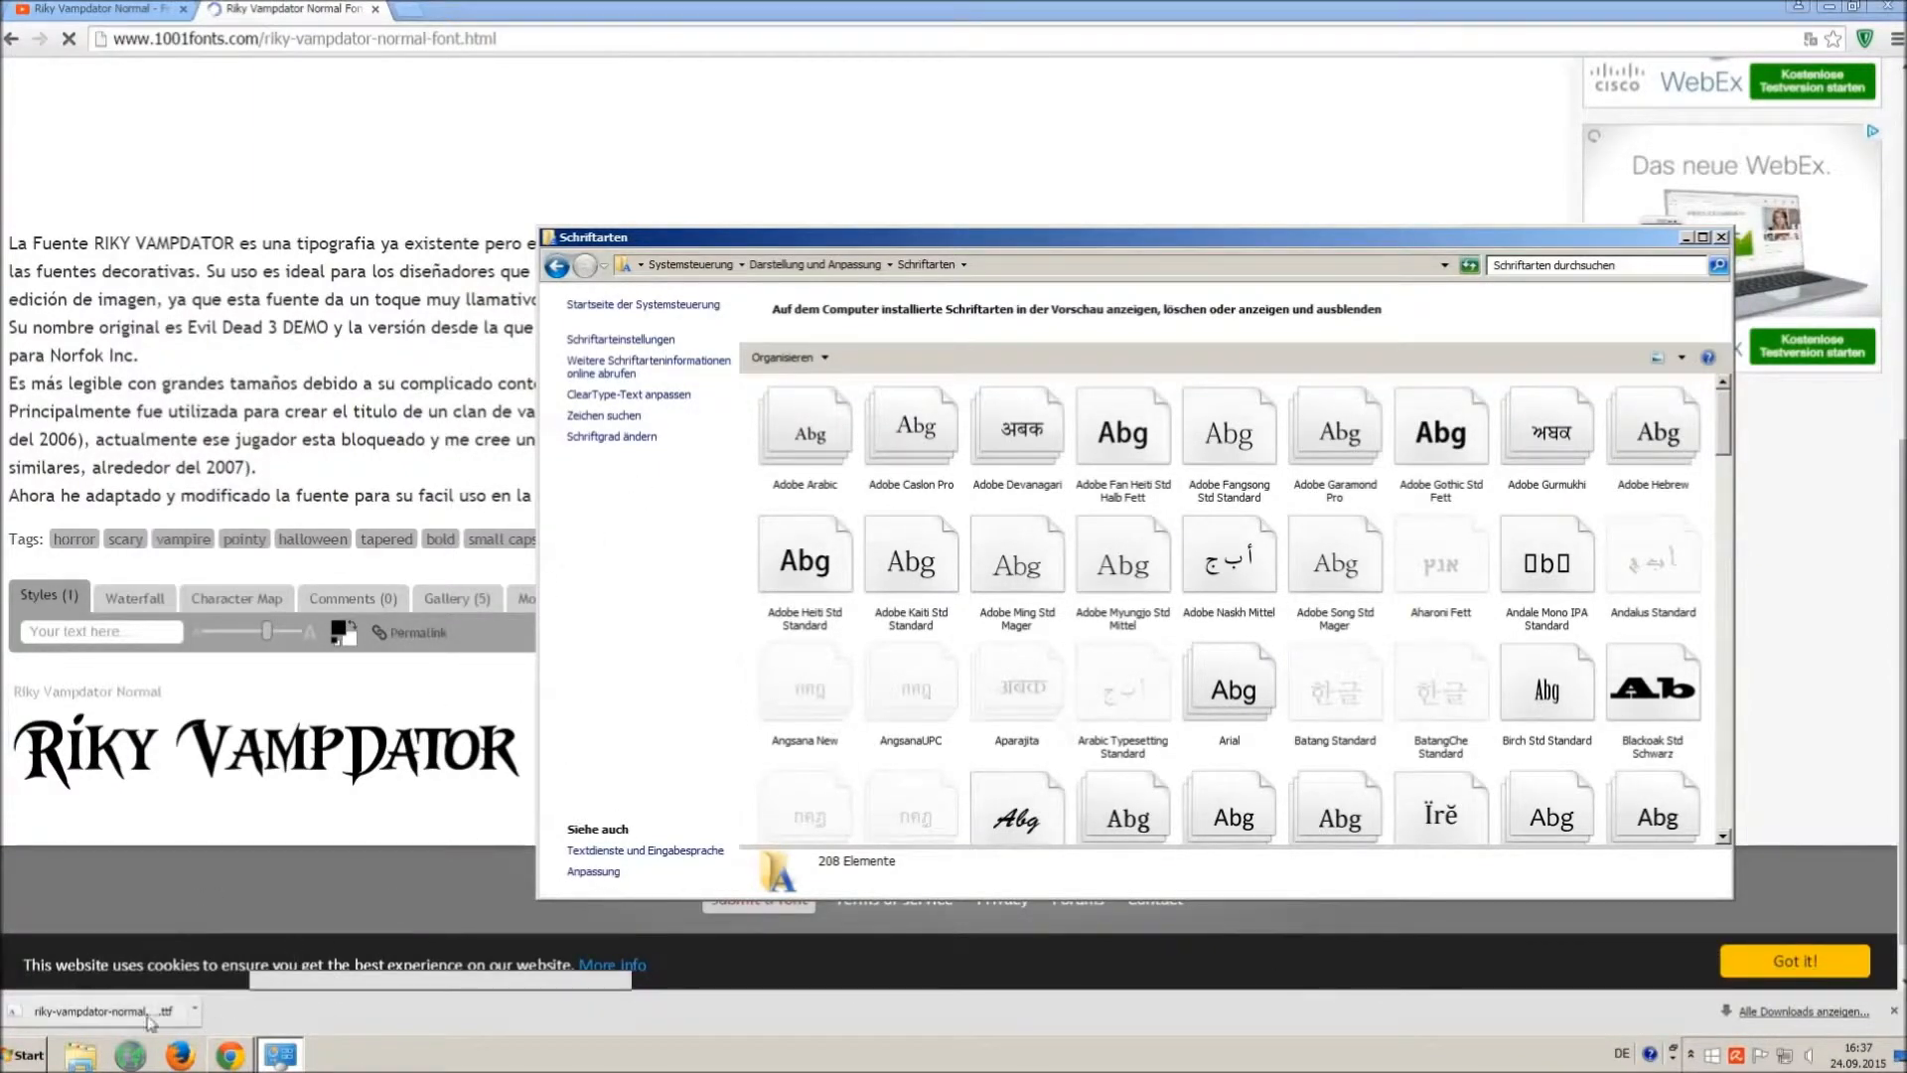
left_click(22, 1053)
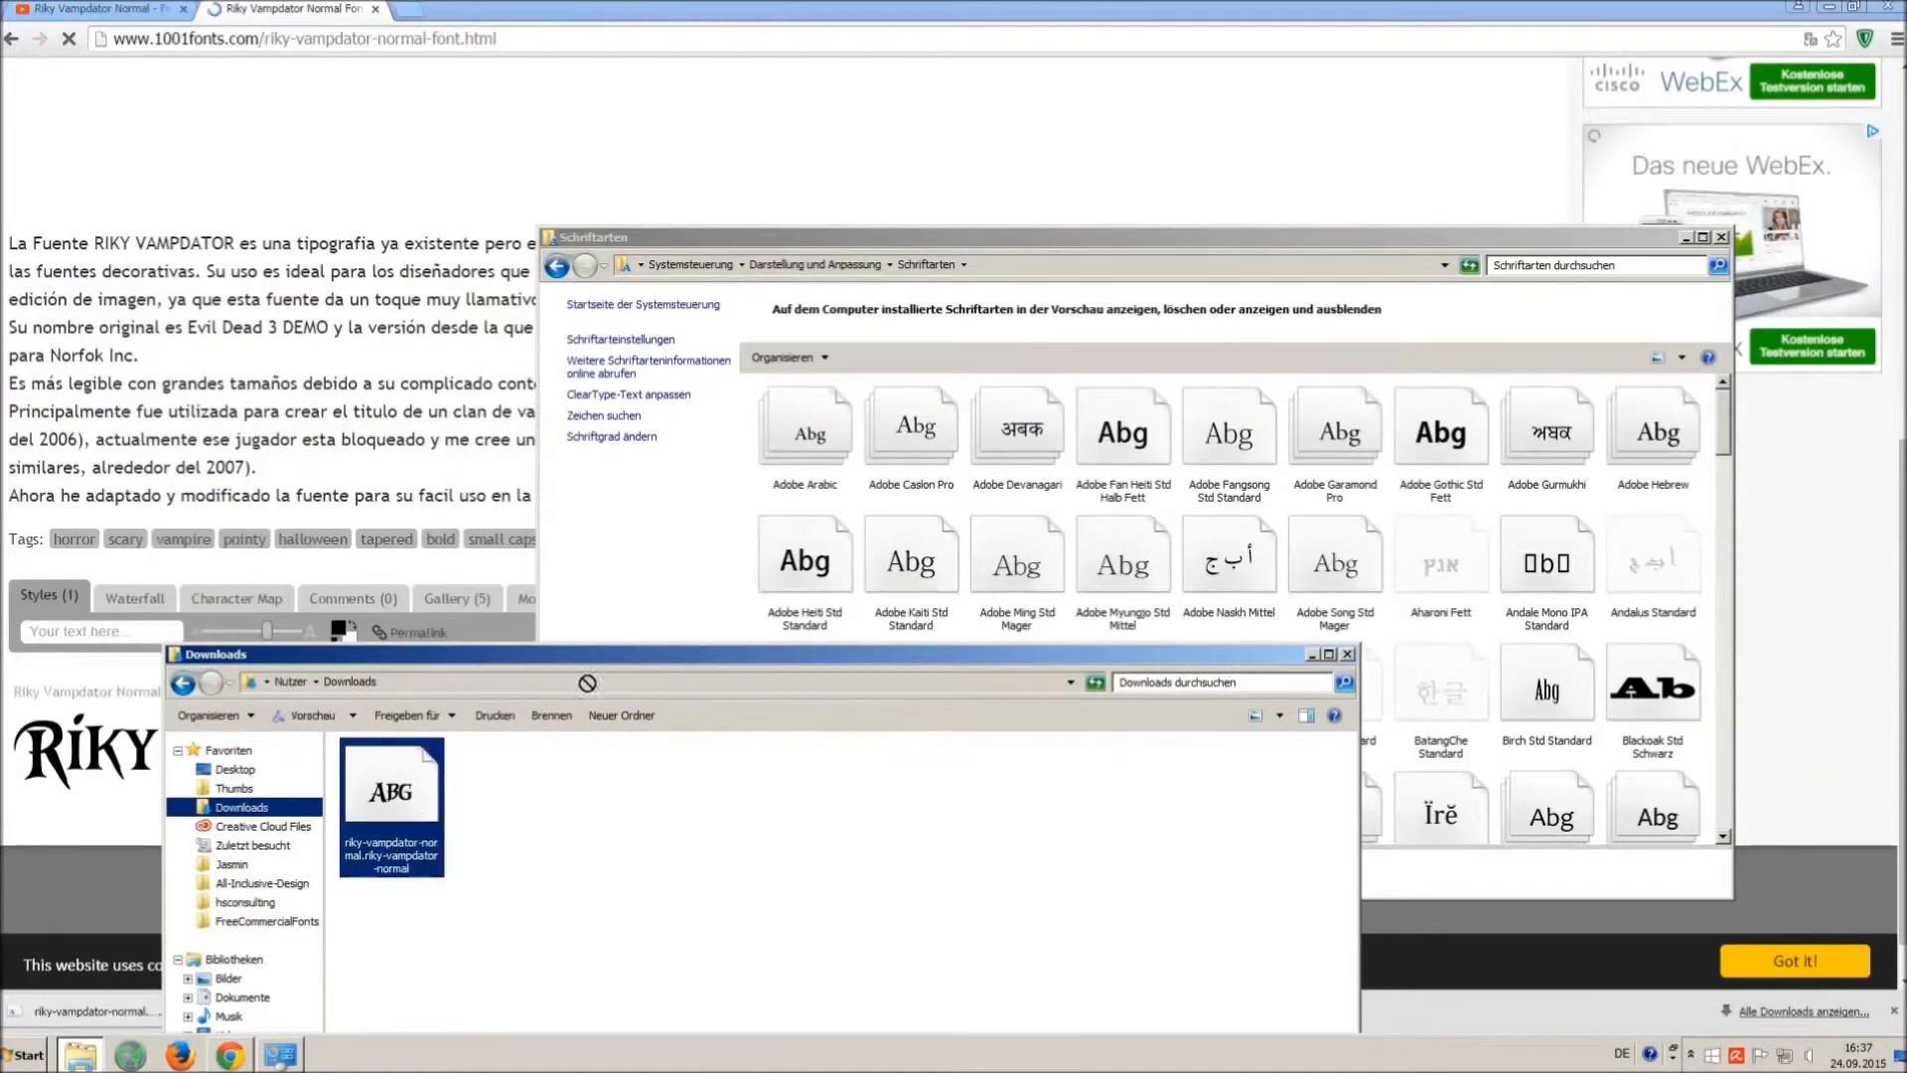
- Install the Riky Vampdator Normal TTF by launching it from the Downloads folder
double_click(392, 789)
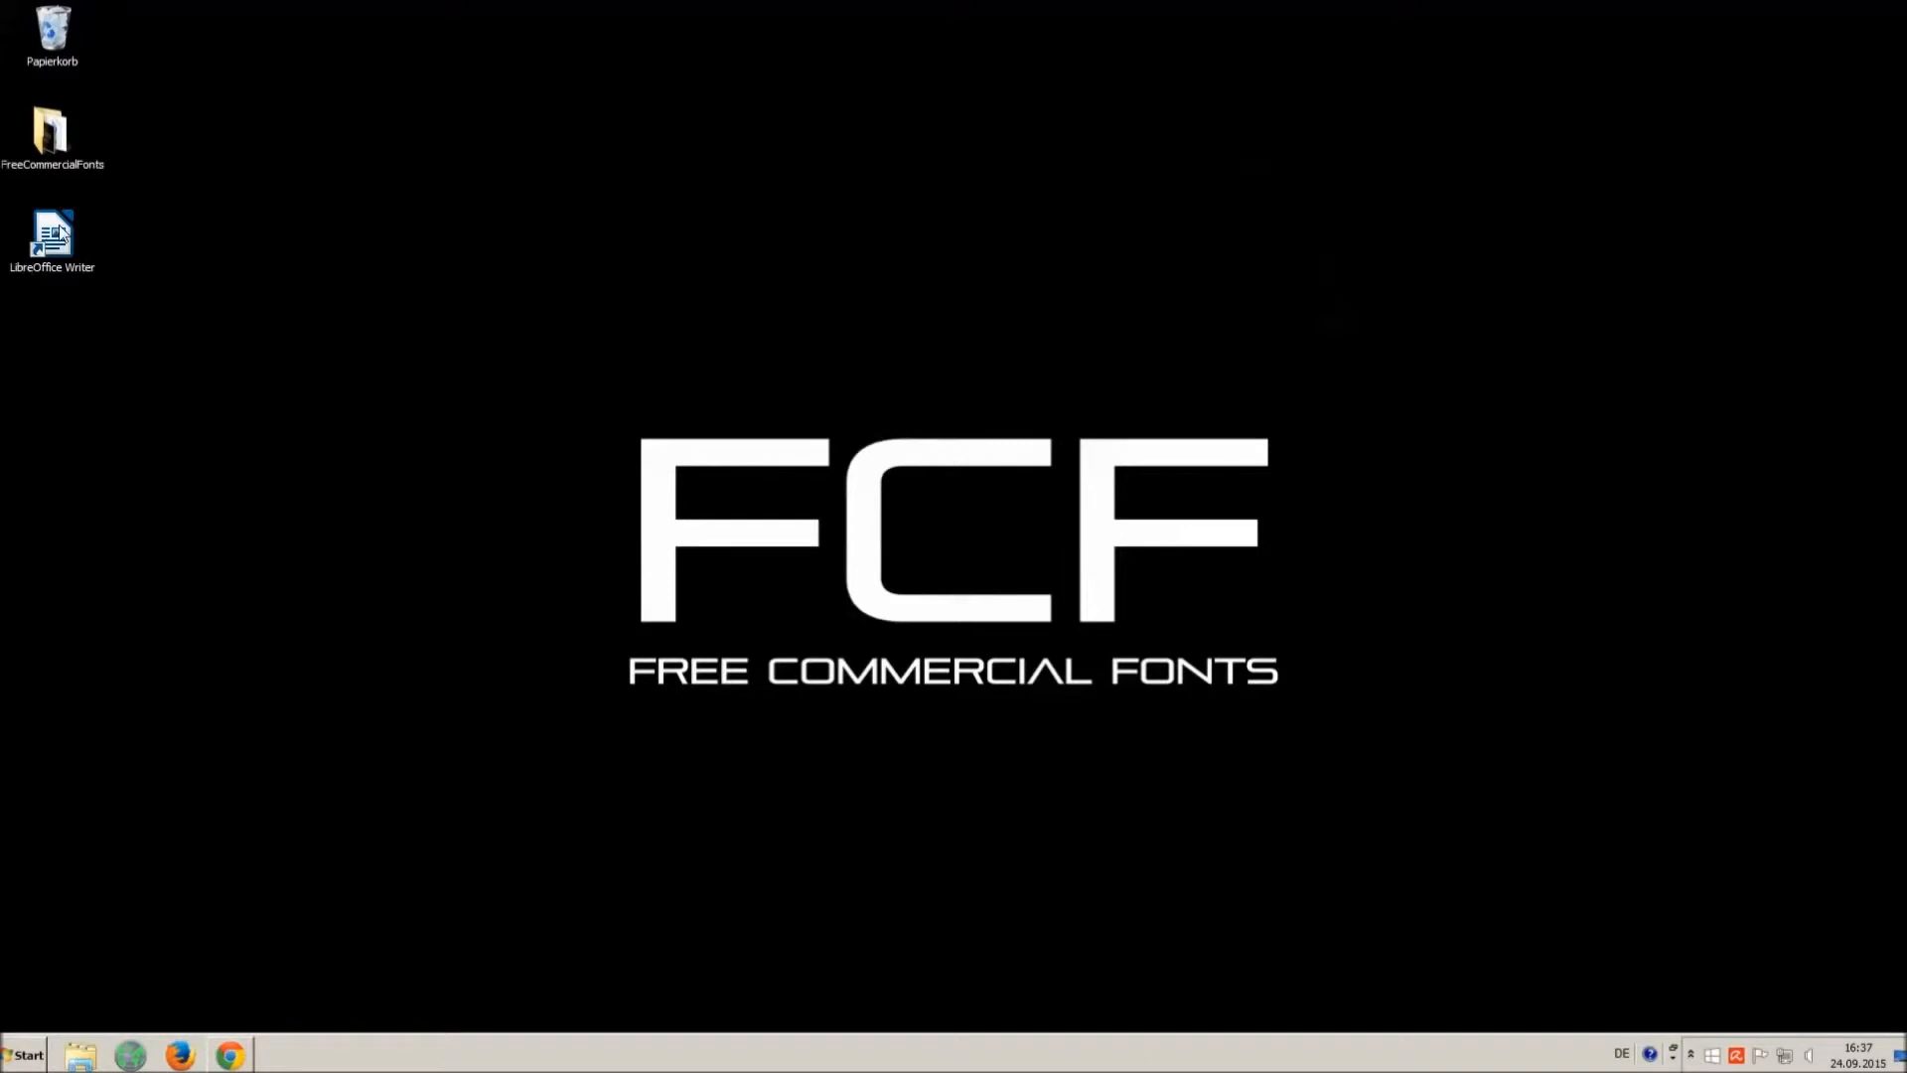
- Launch LibreOffice Writer and enter 'O MG THIS VOICE IS SO ANNOYING!!!'
double_click(51, 237)
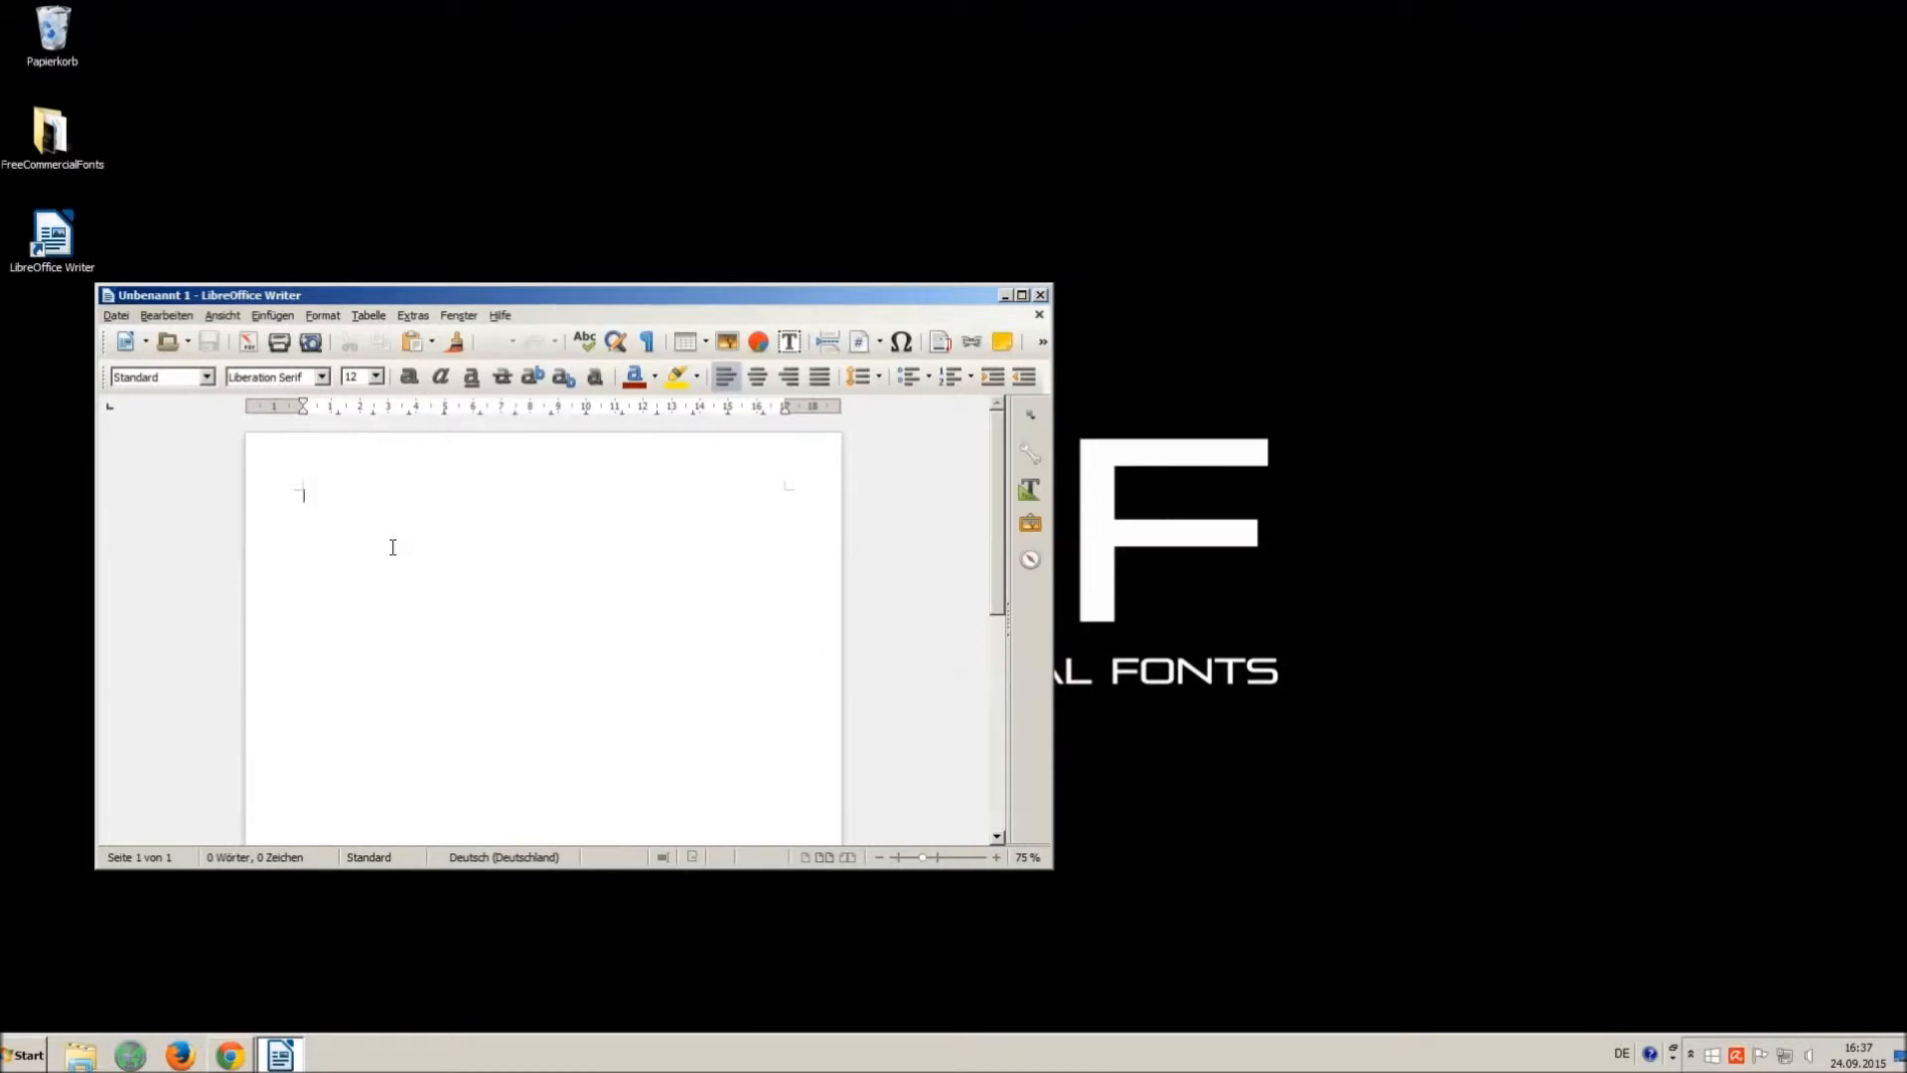
type("O M")
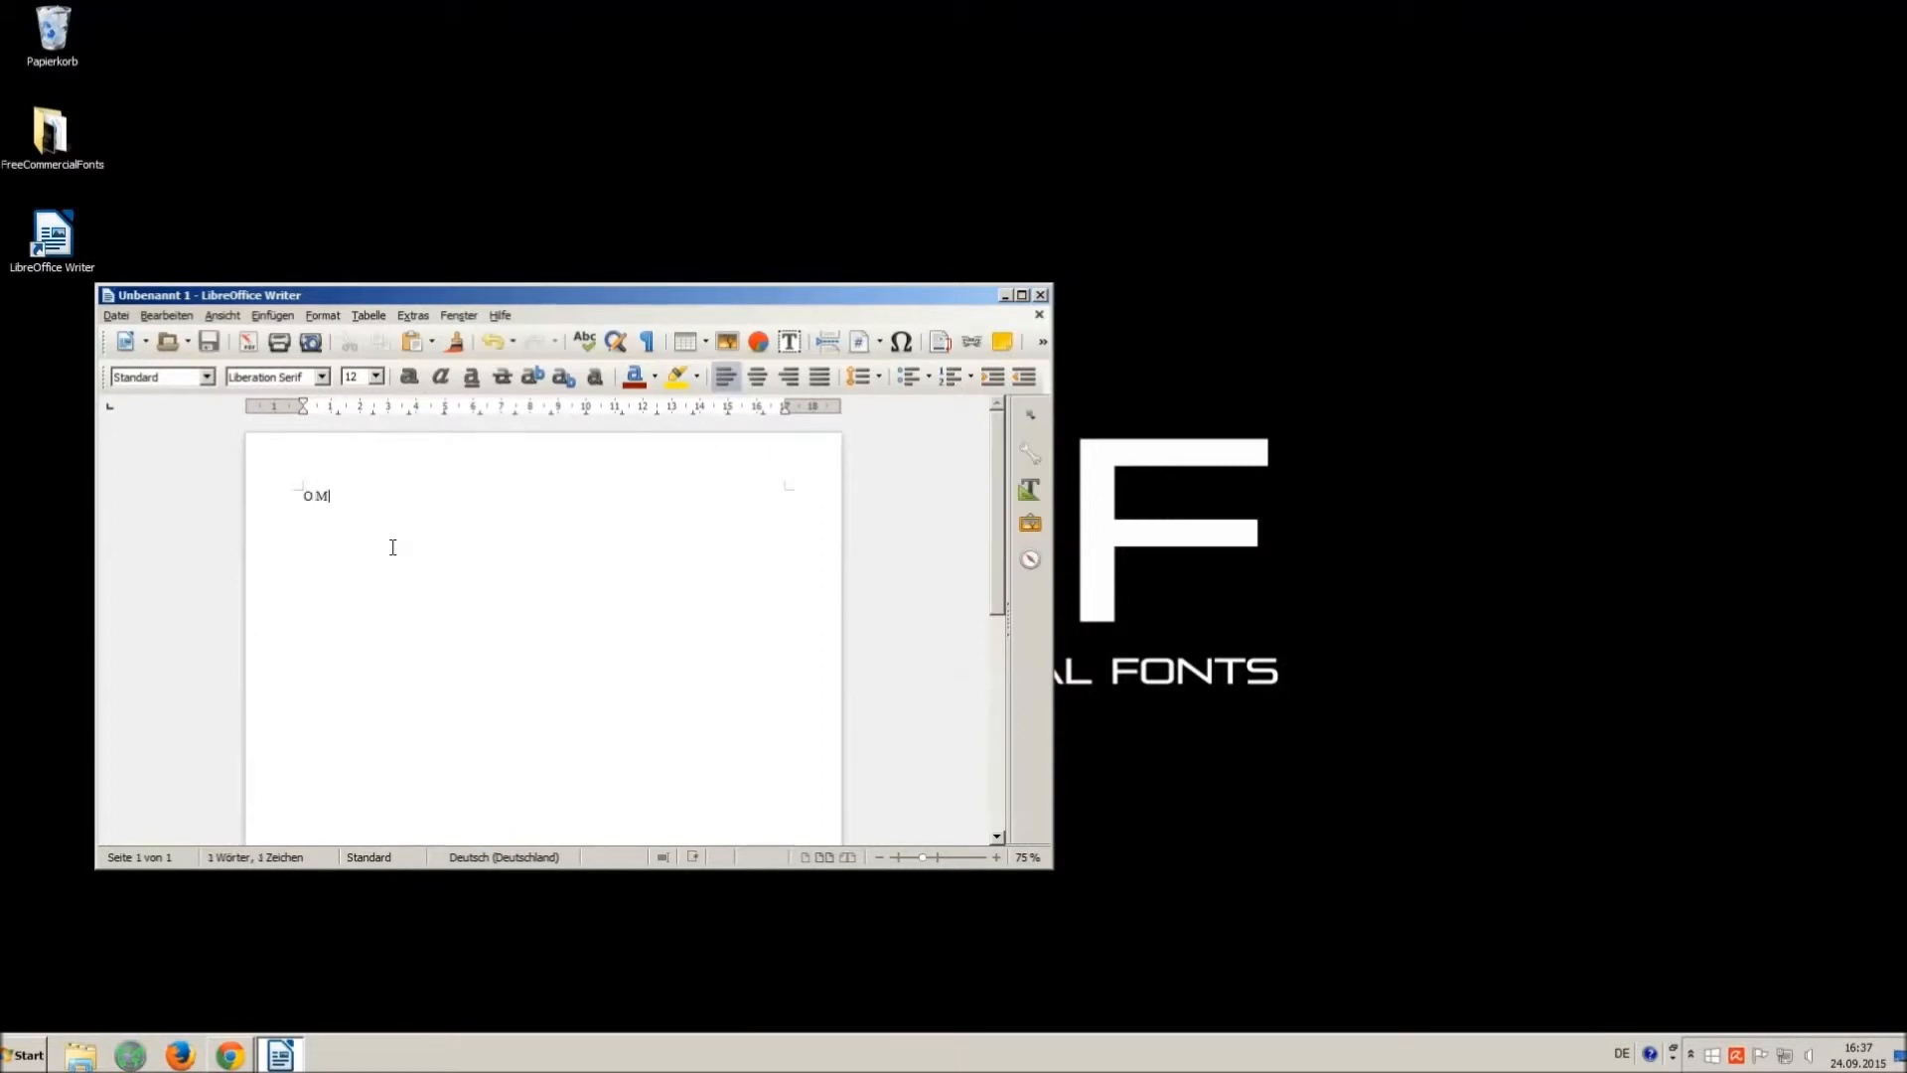
type("G THIS")
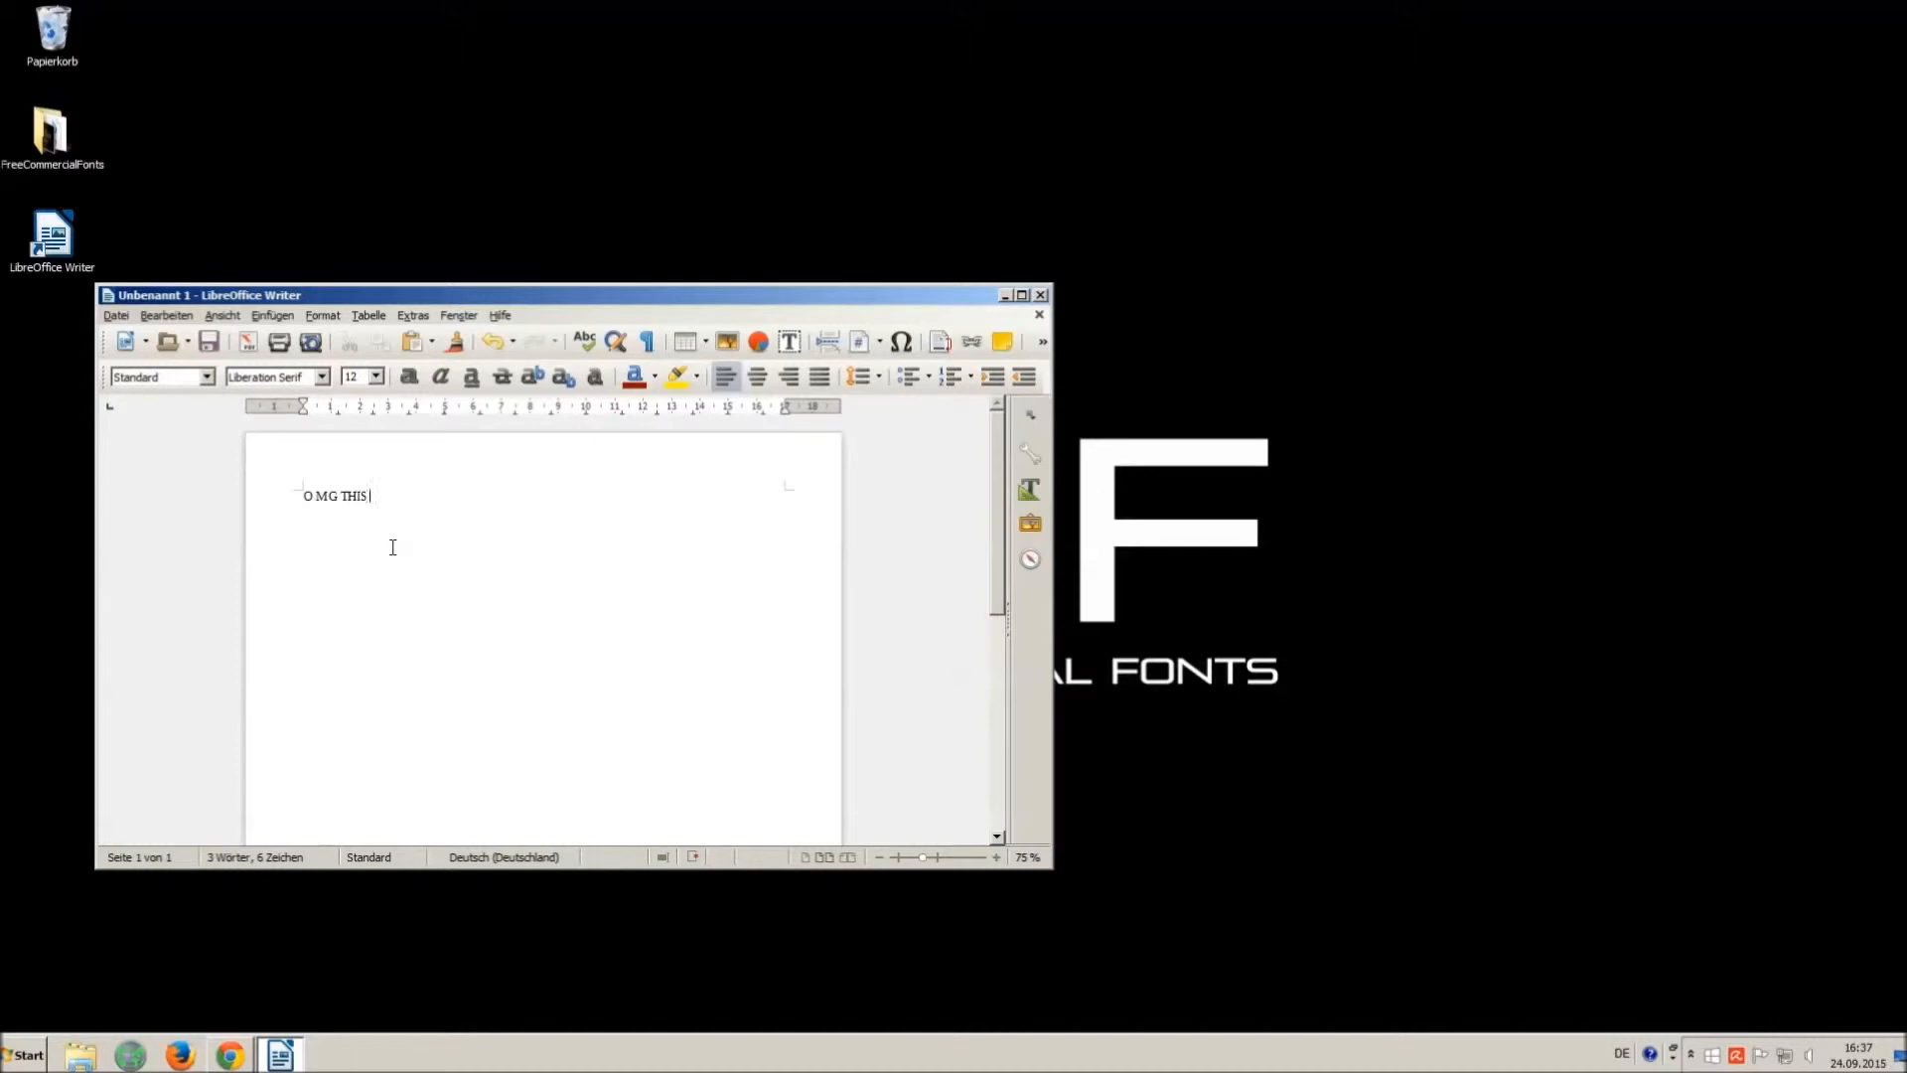
type("VOICE IS SO")
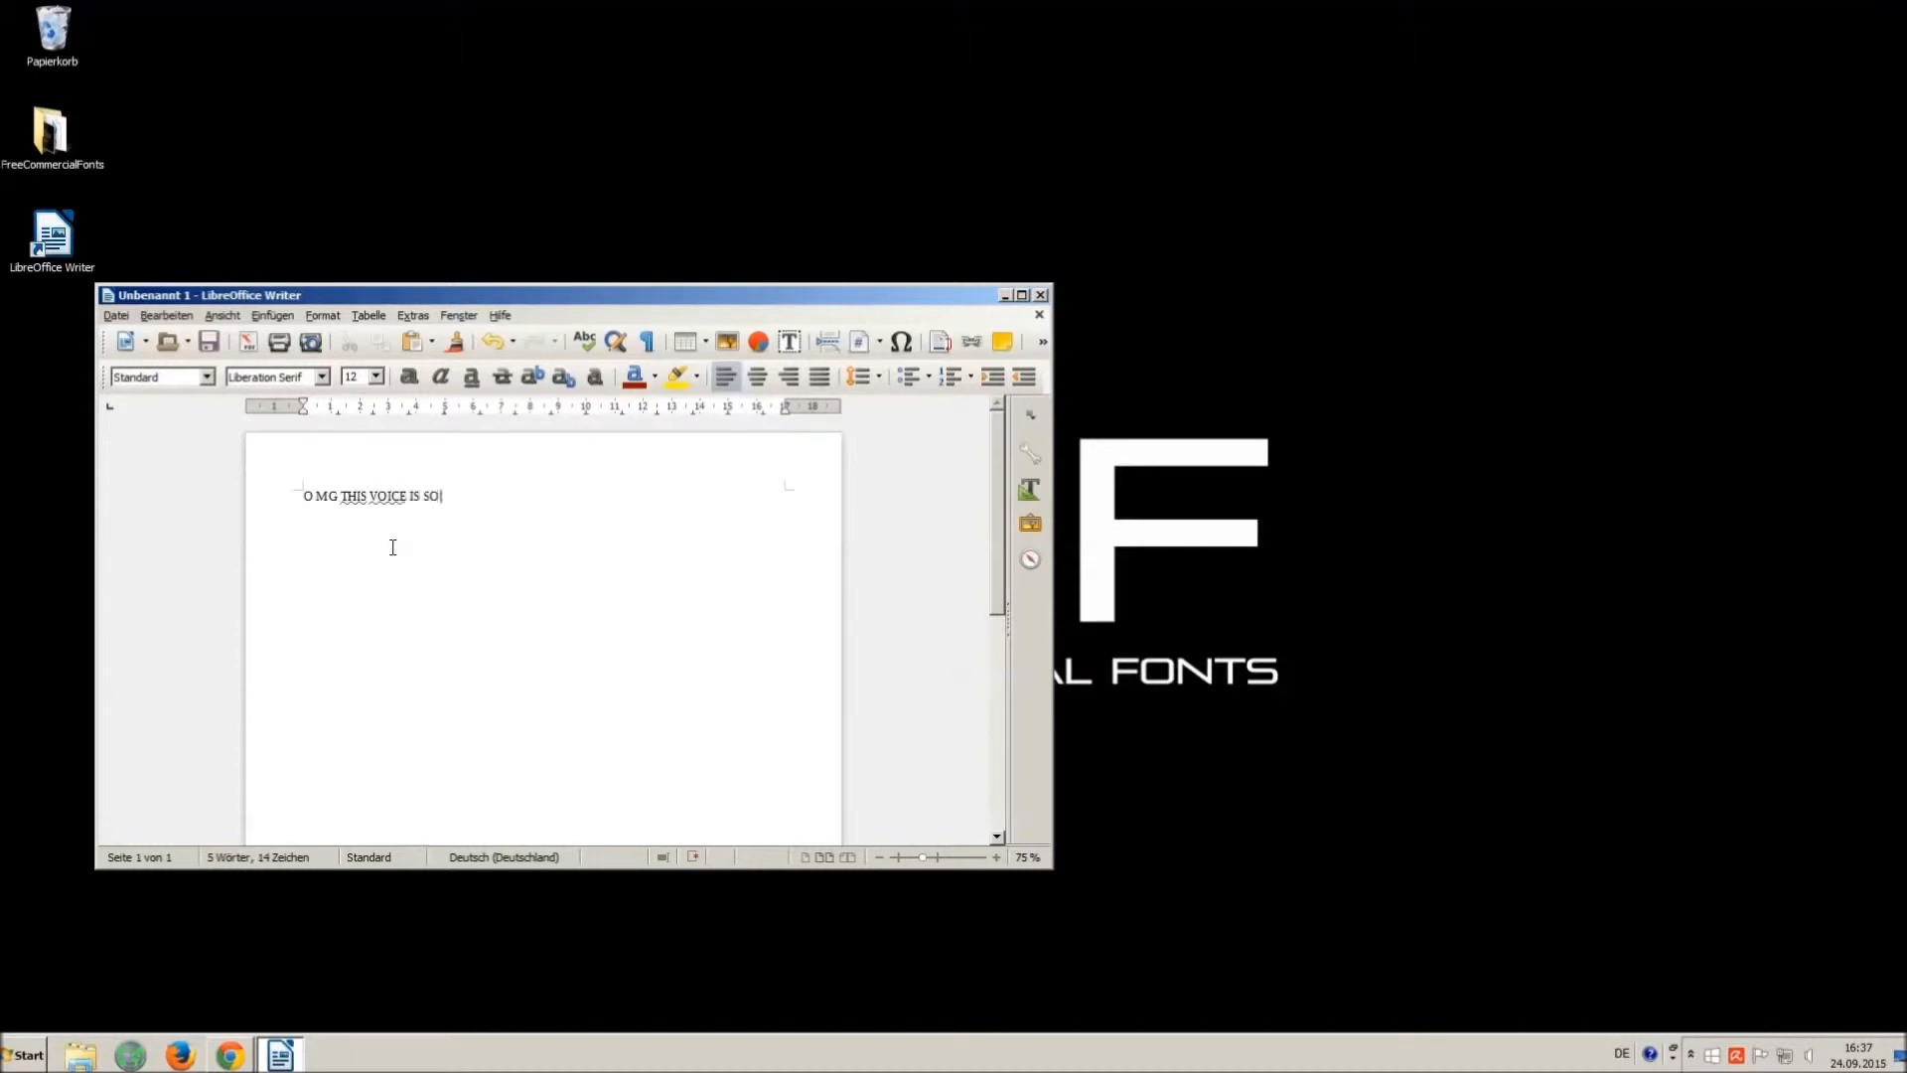
type("ANNOYING")
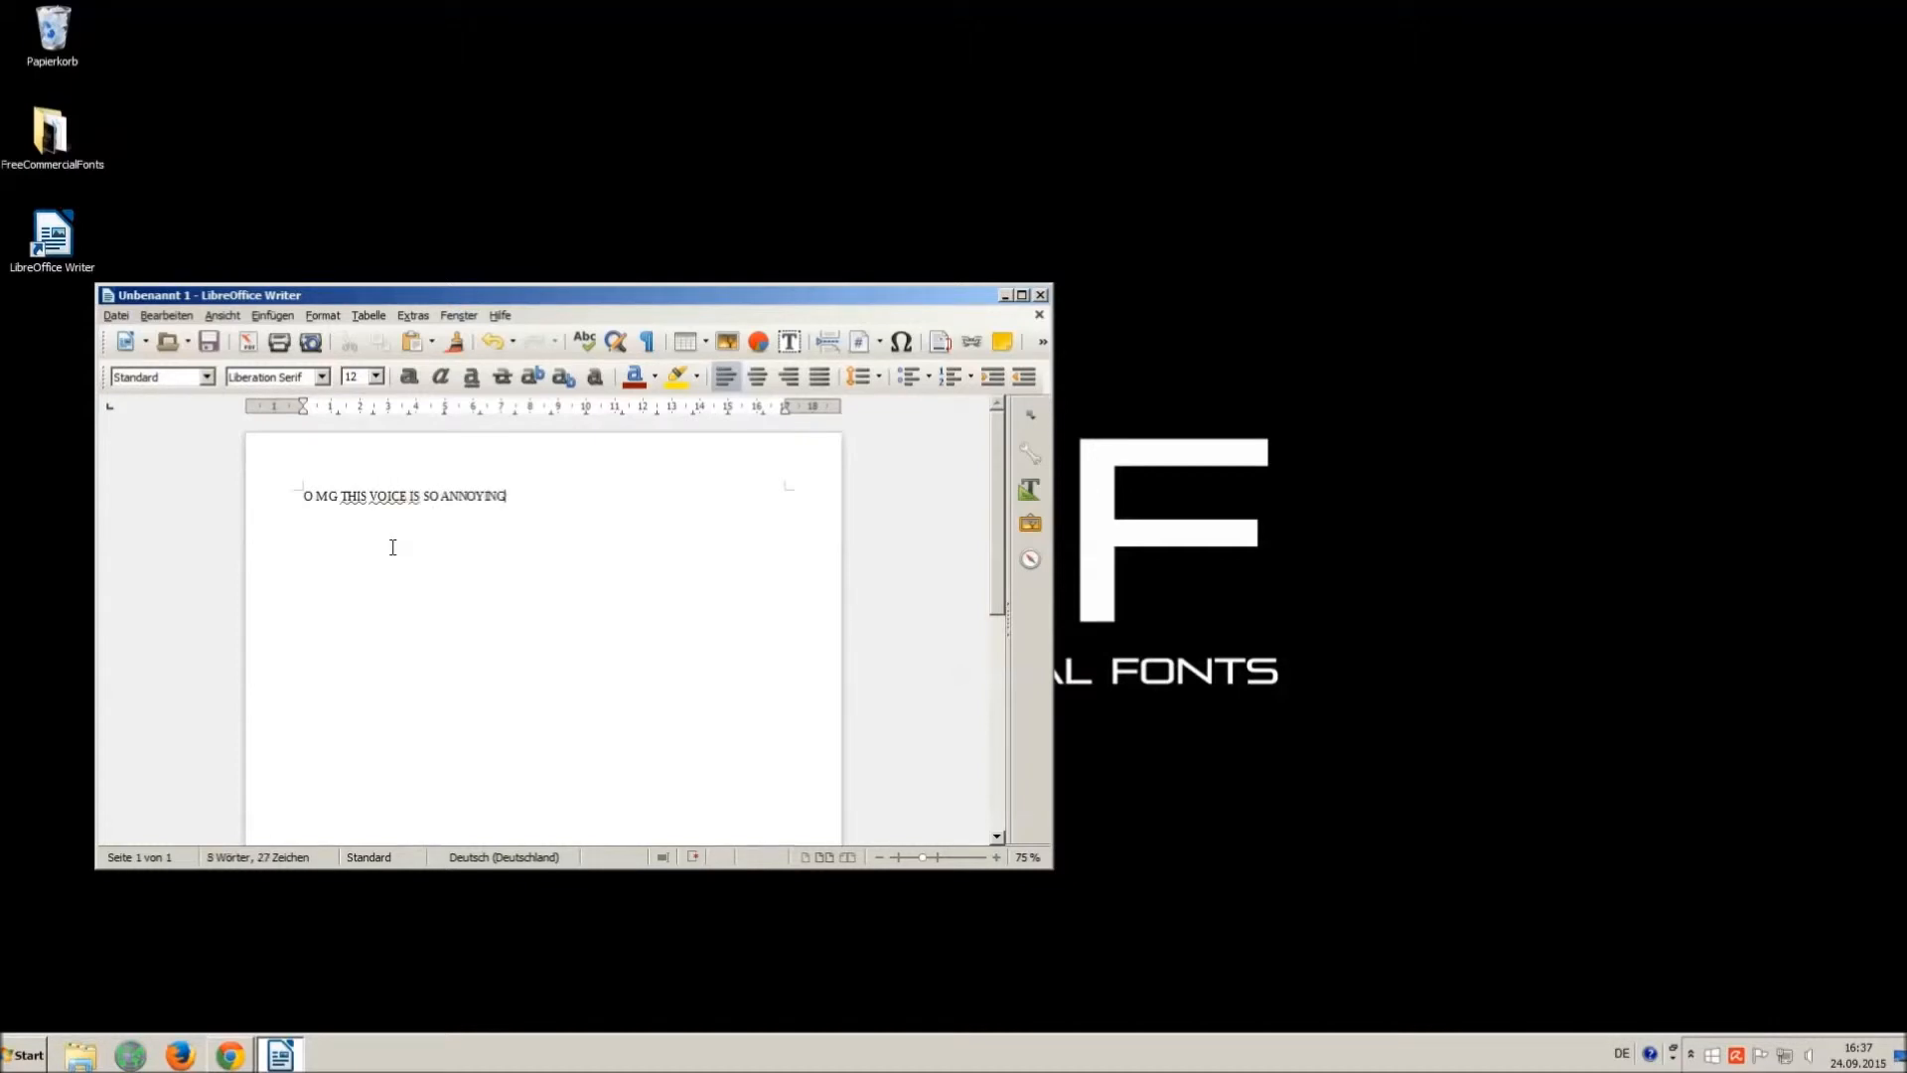
type("!!! :)")
left_click(276, 375)
type("Vam")
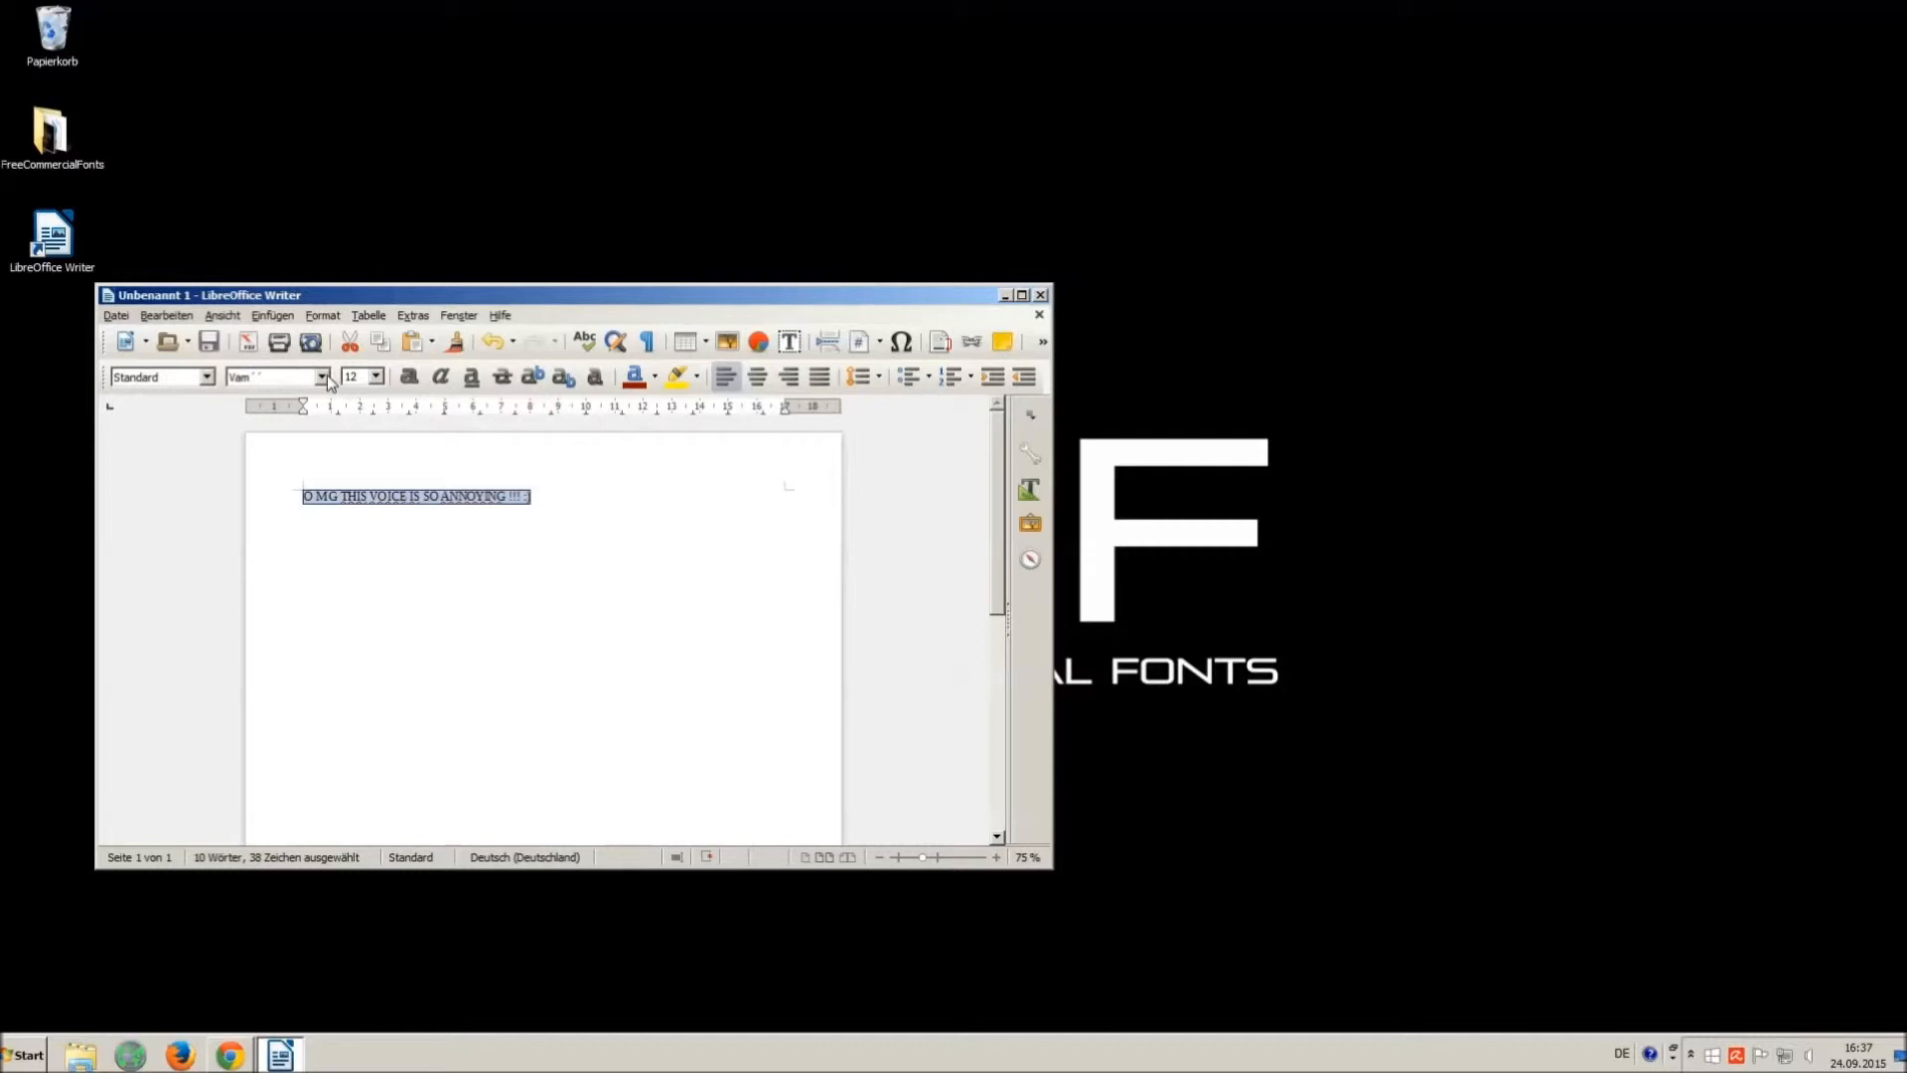
- Set the sentence in Riky Vampdator Normal at font size 16
left_click(322, 375)
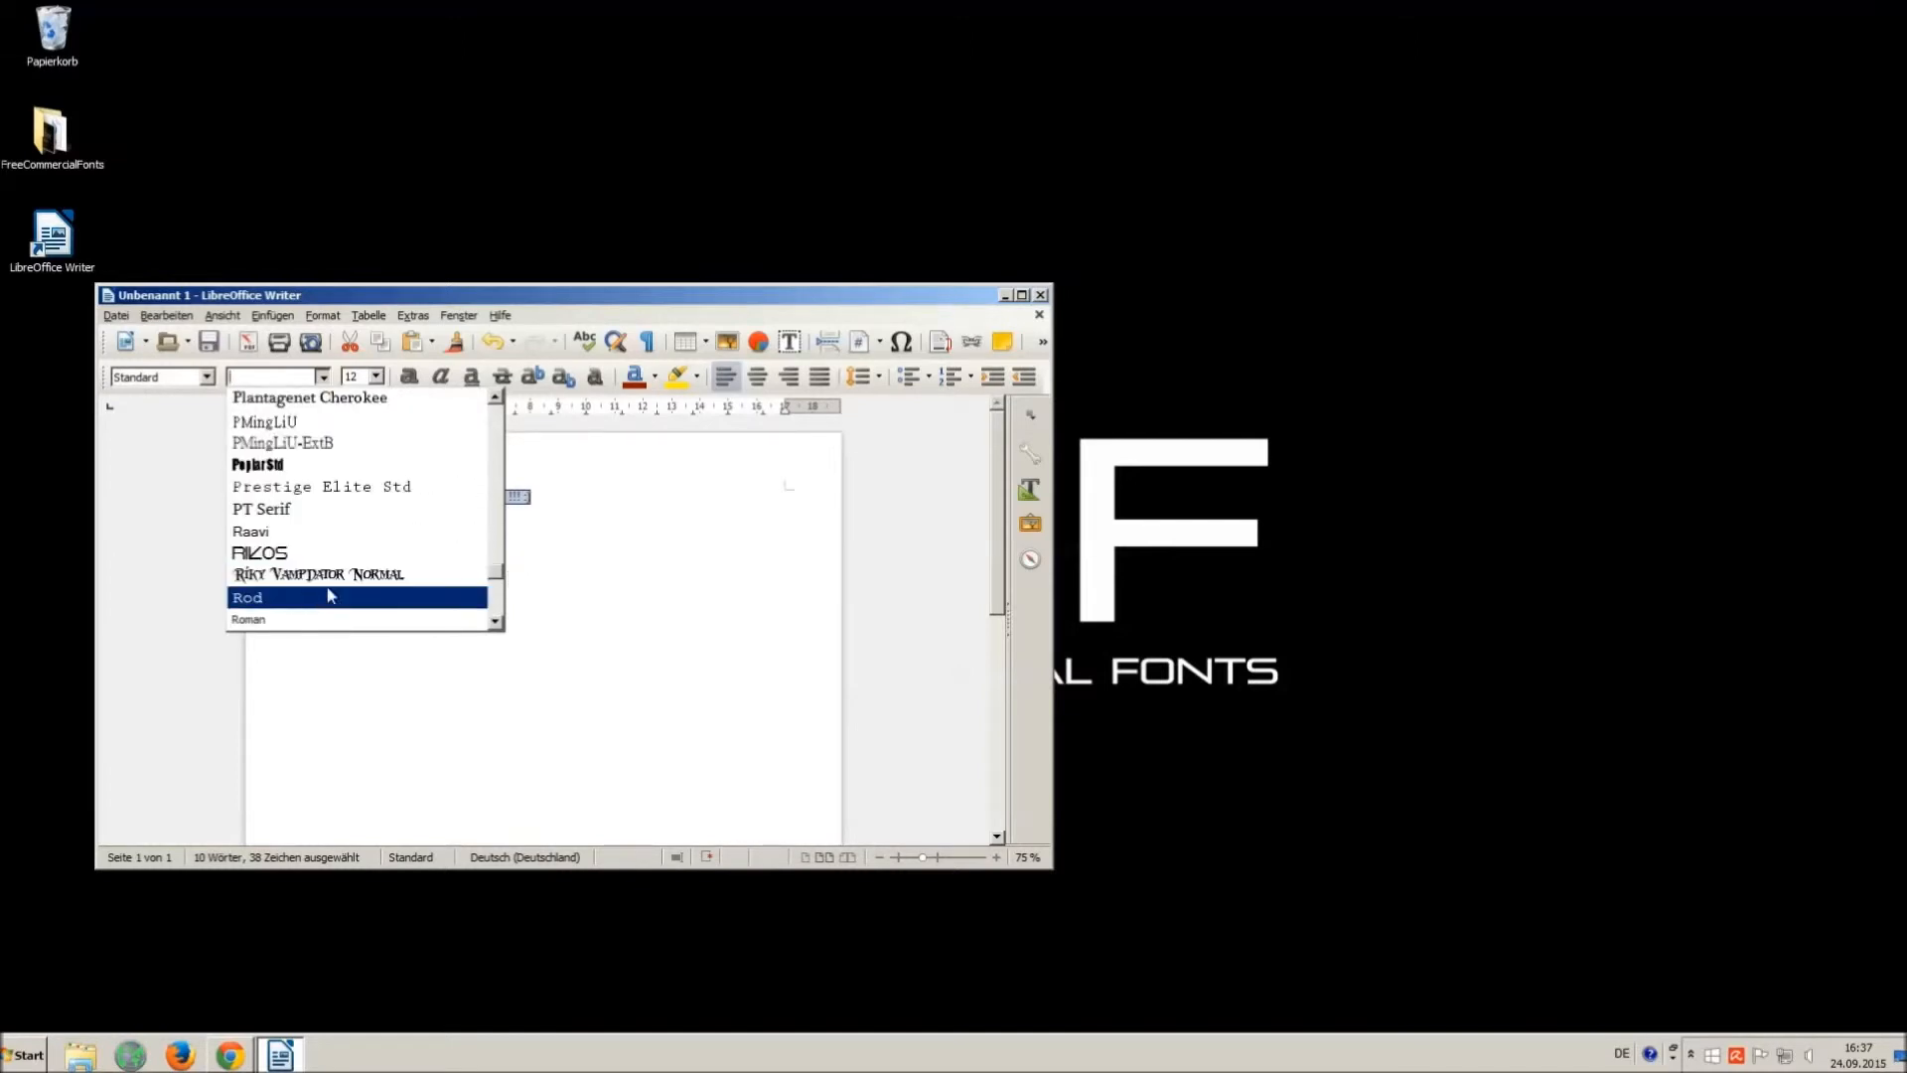
left_click(316, 573)
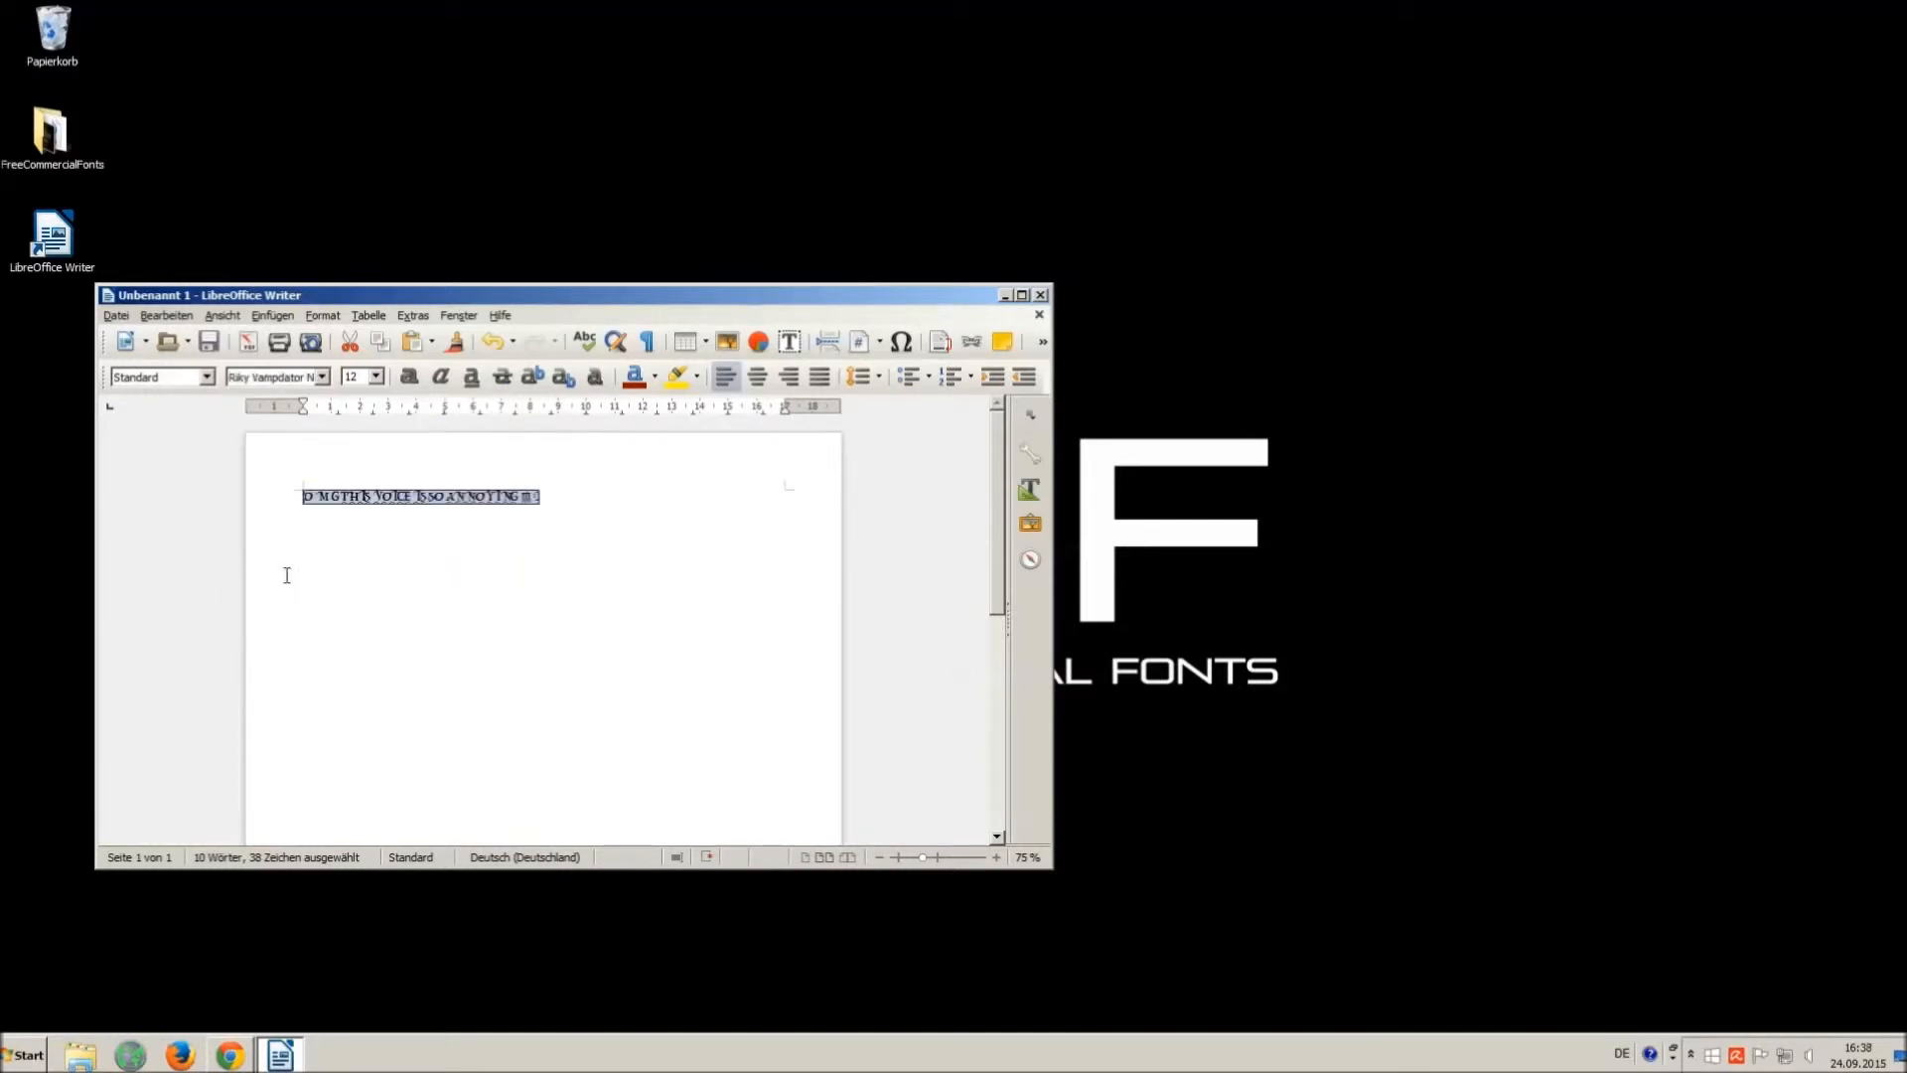
left_click(378, 375)
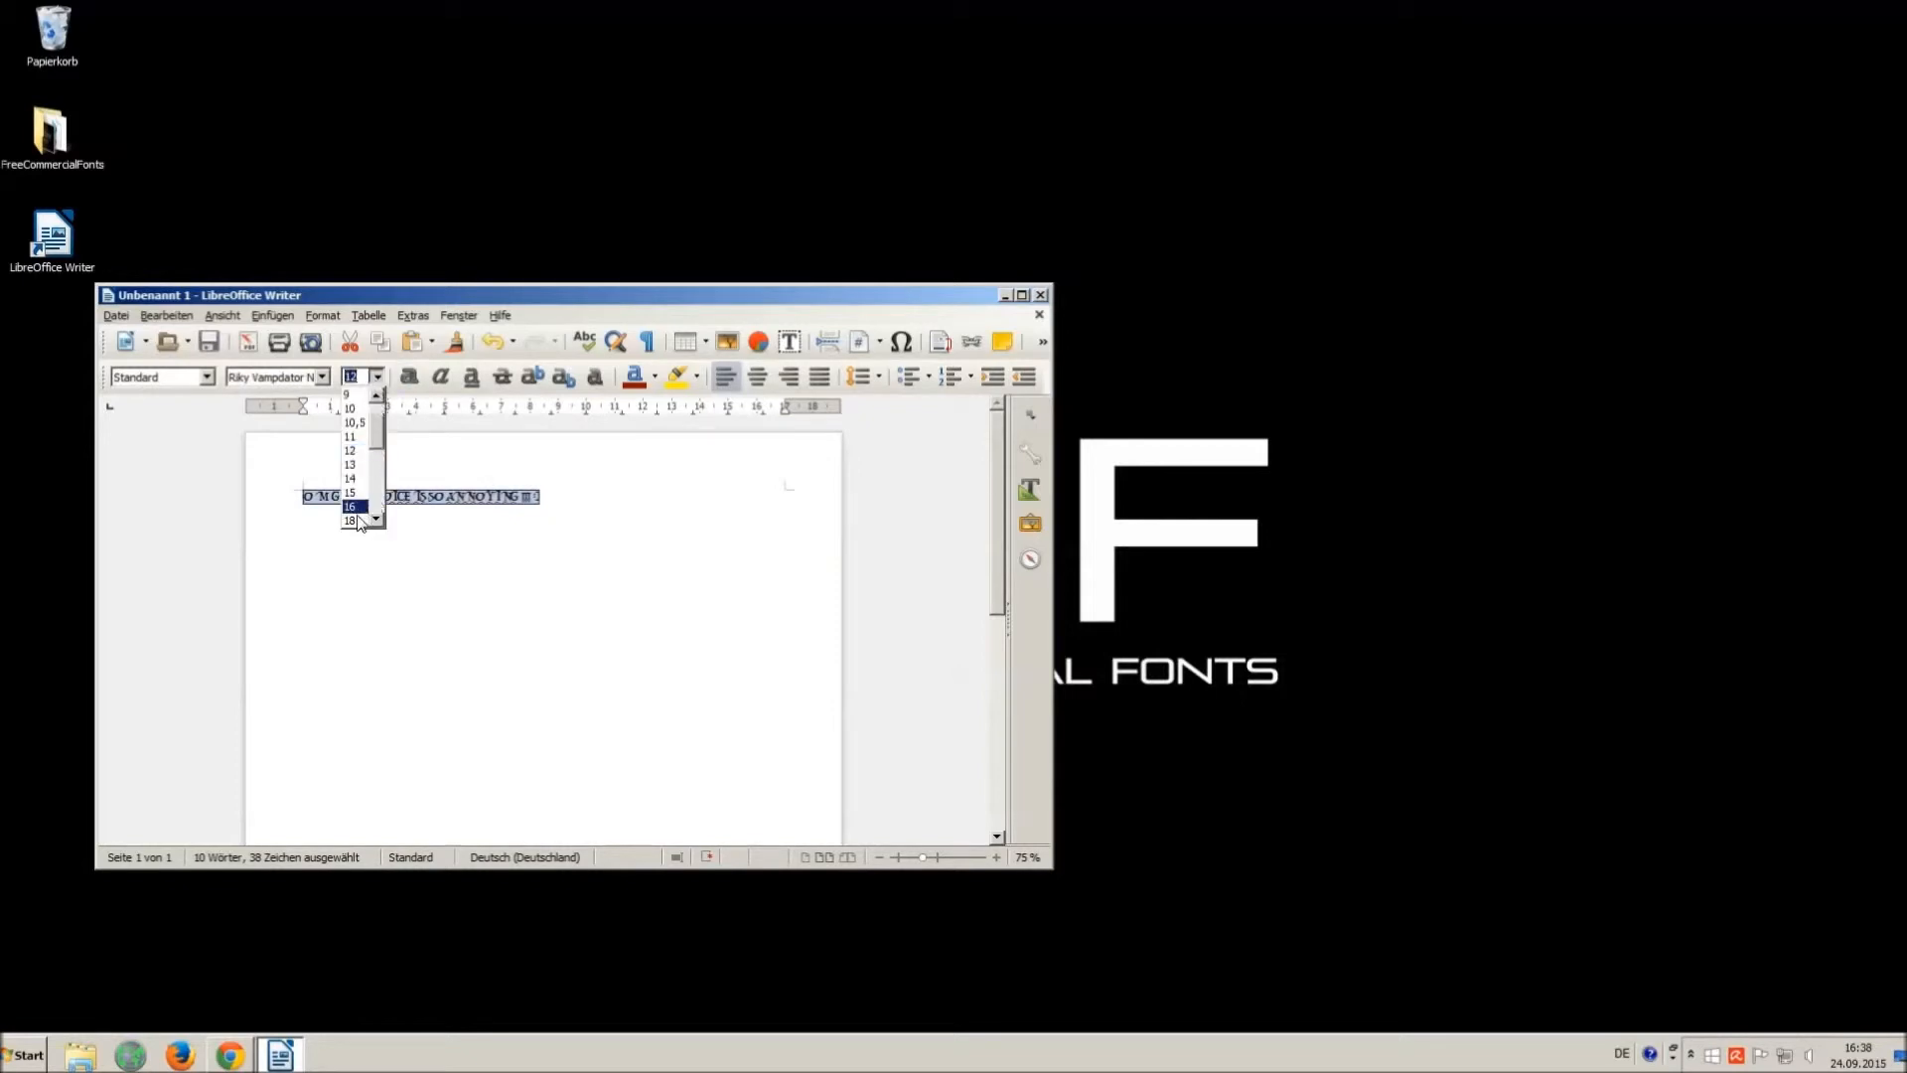
left_click(350, 505)
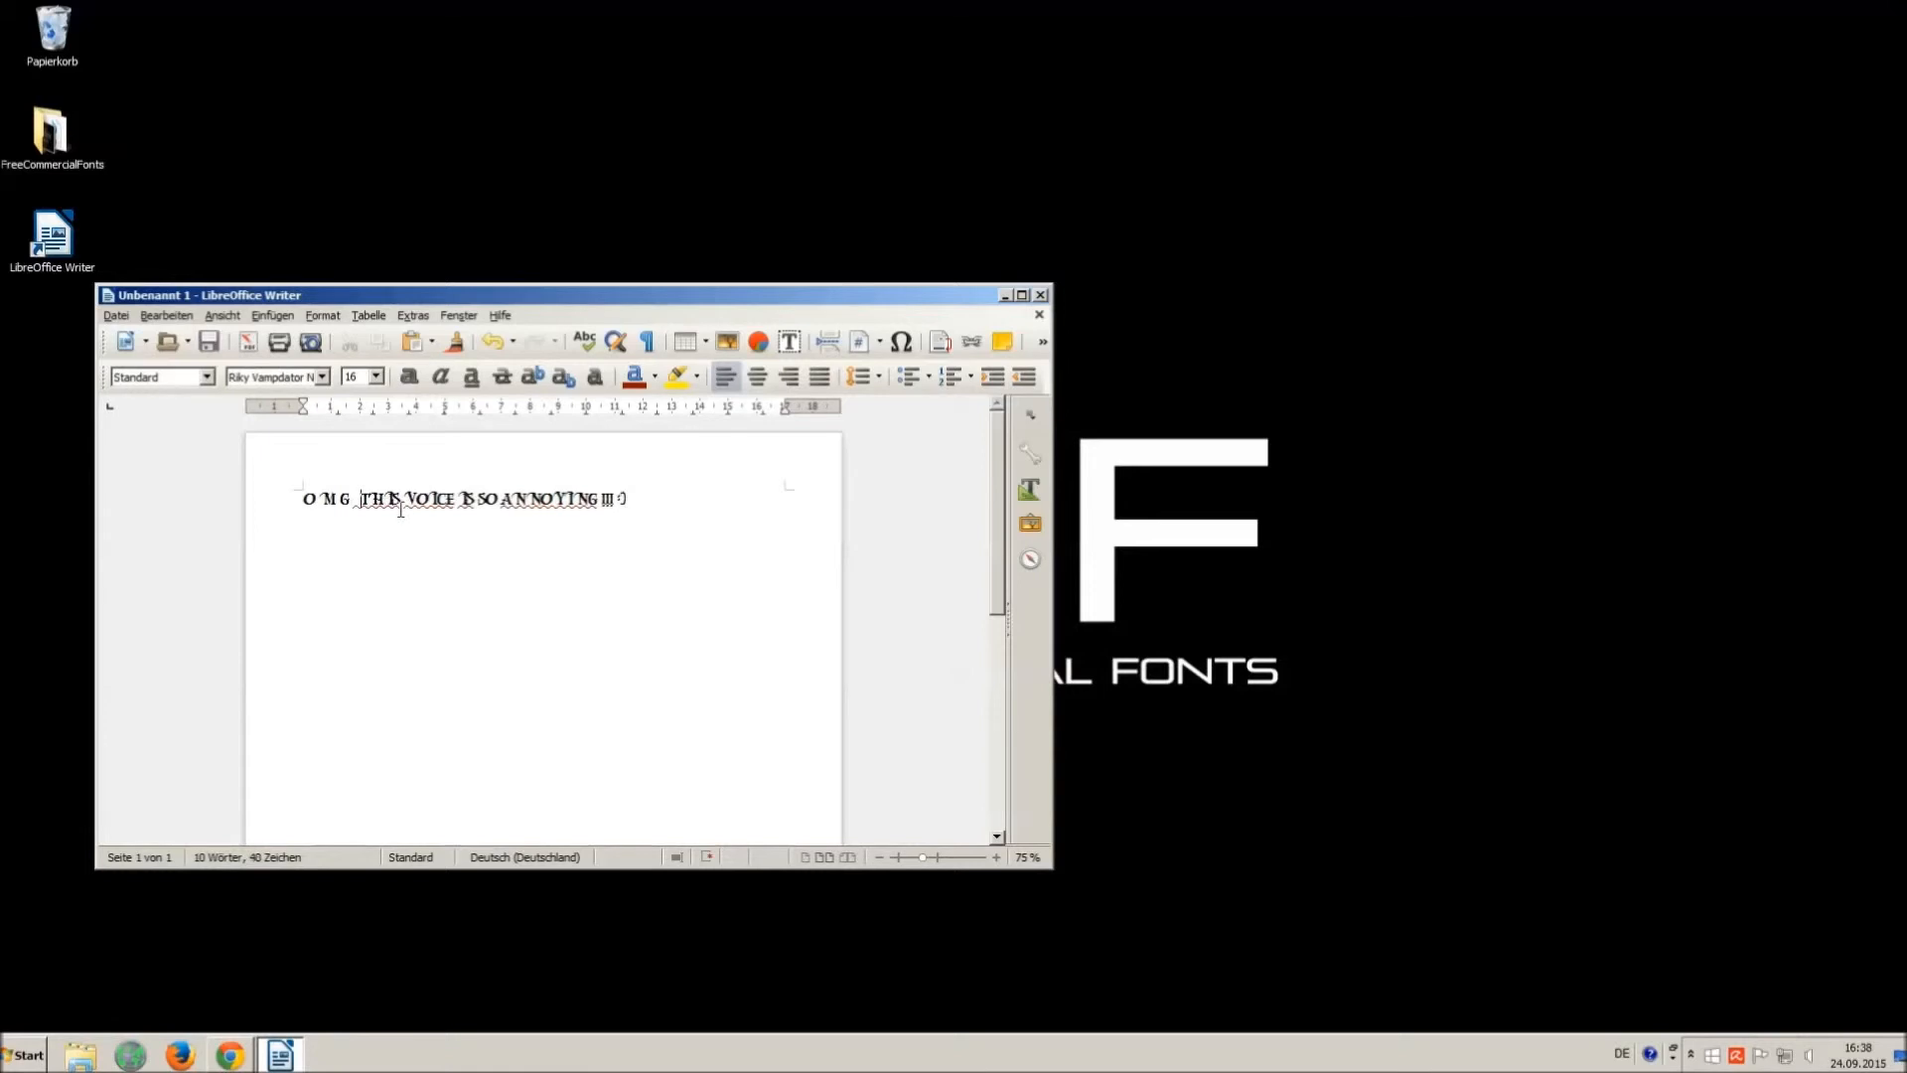
type("\"  \"")
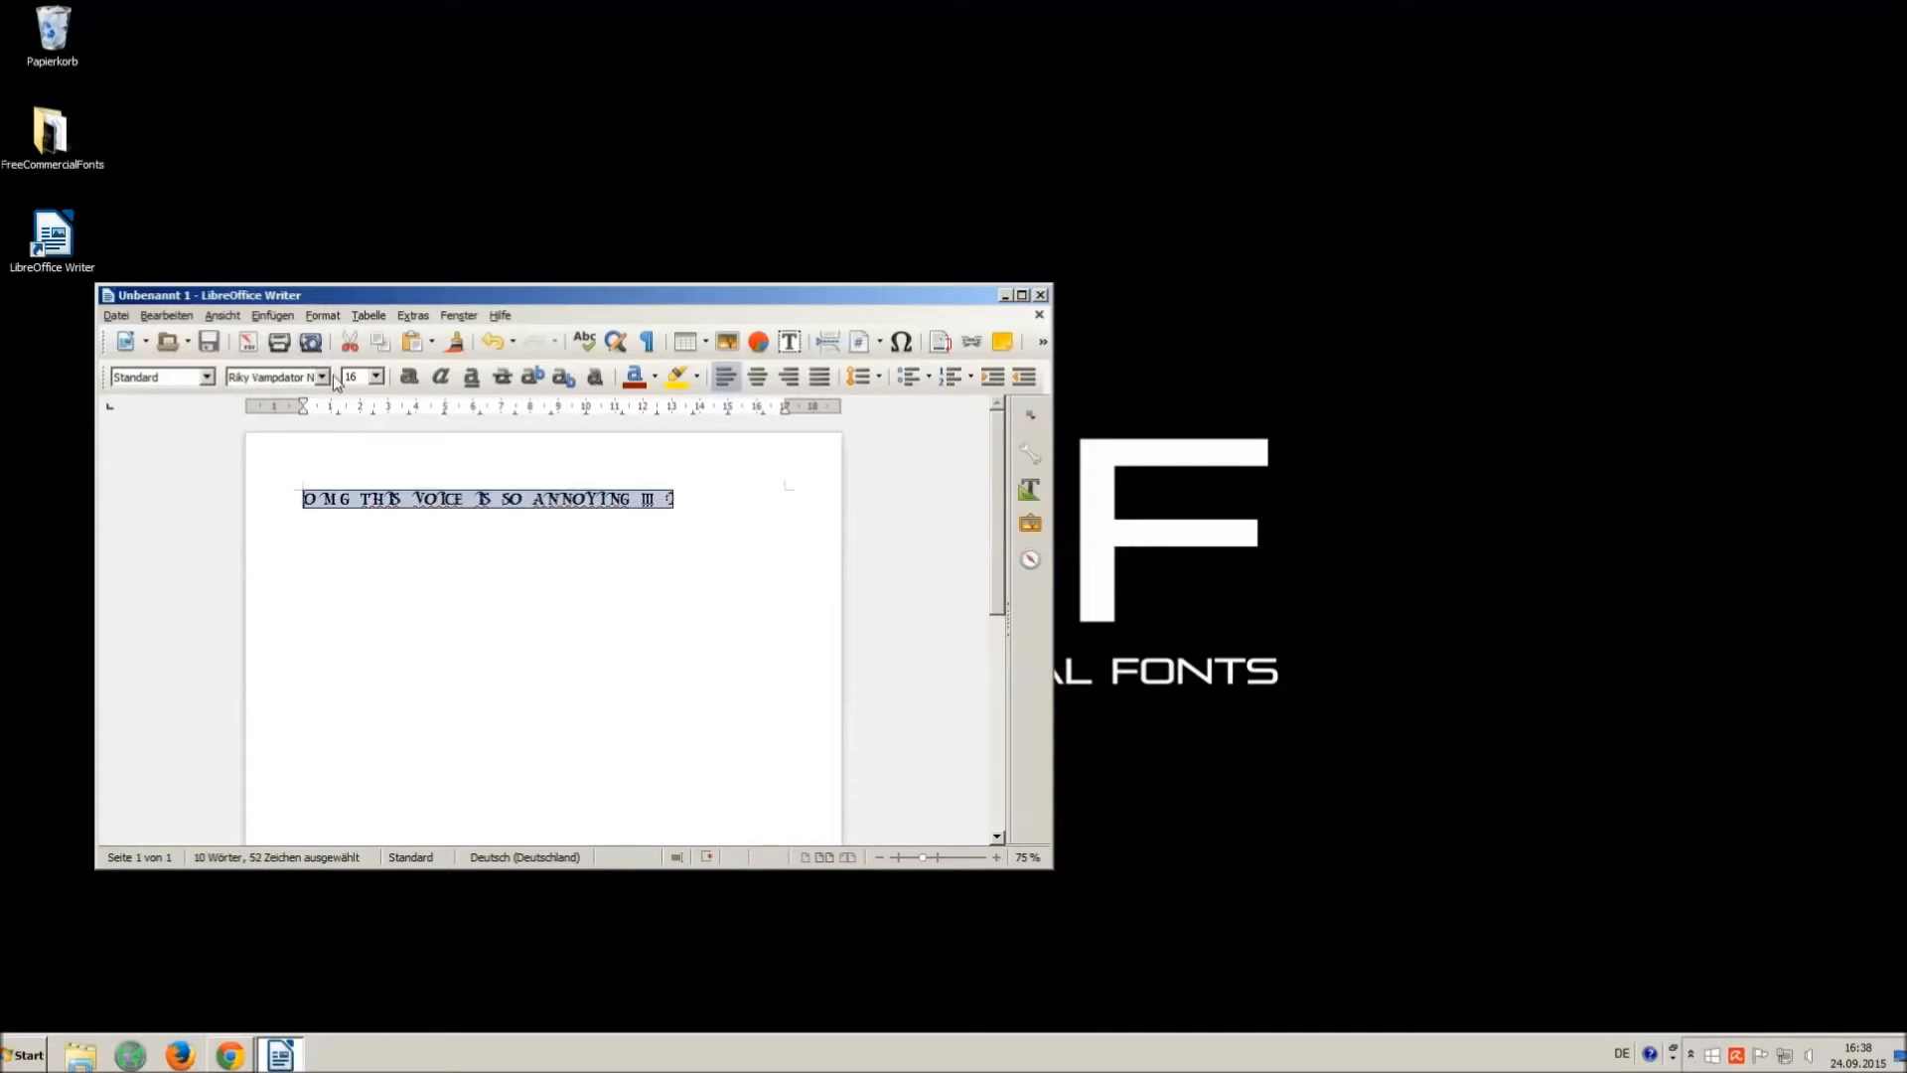
mouse_move(1186, 274)
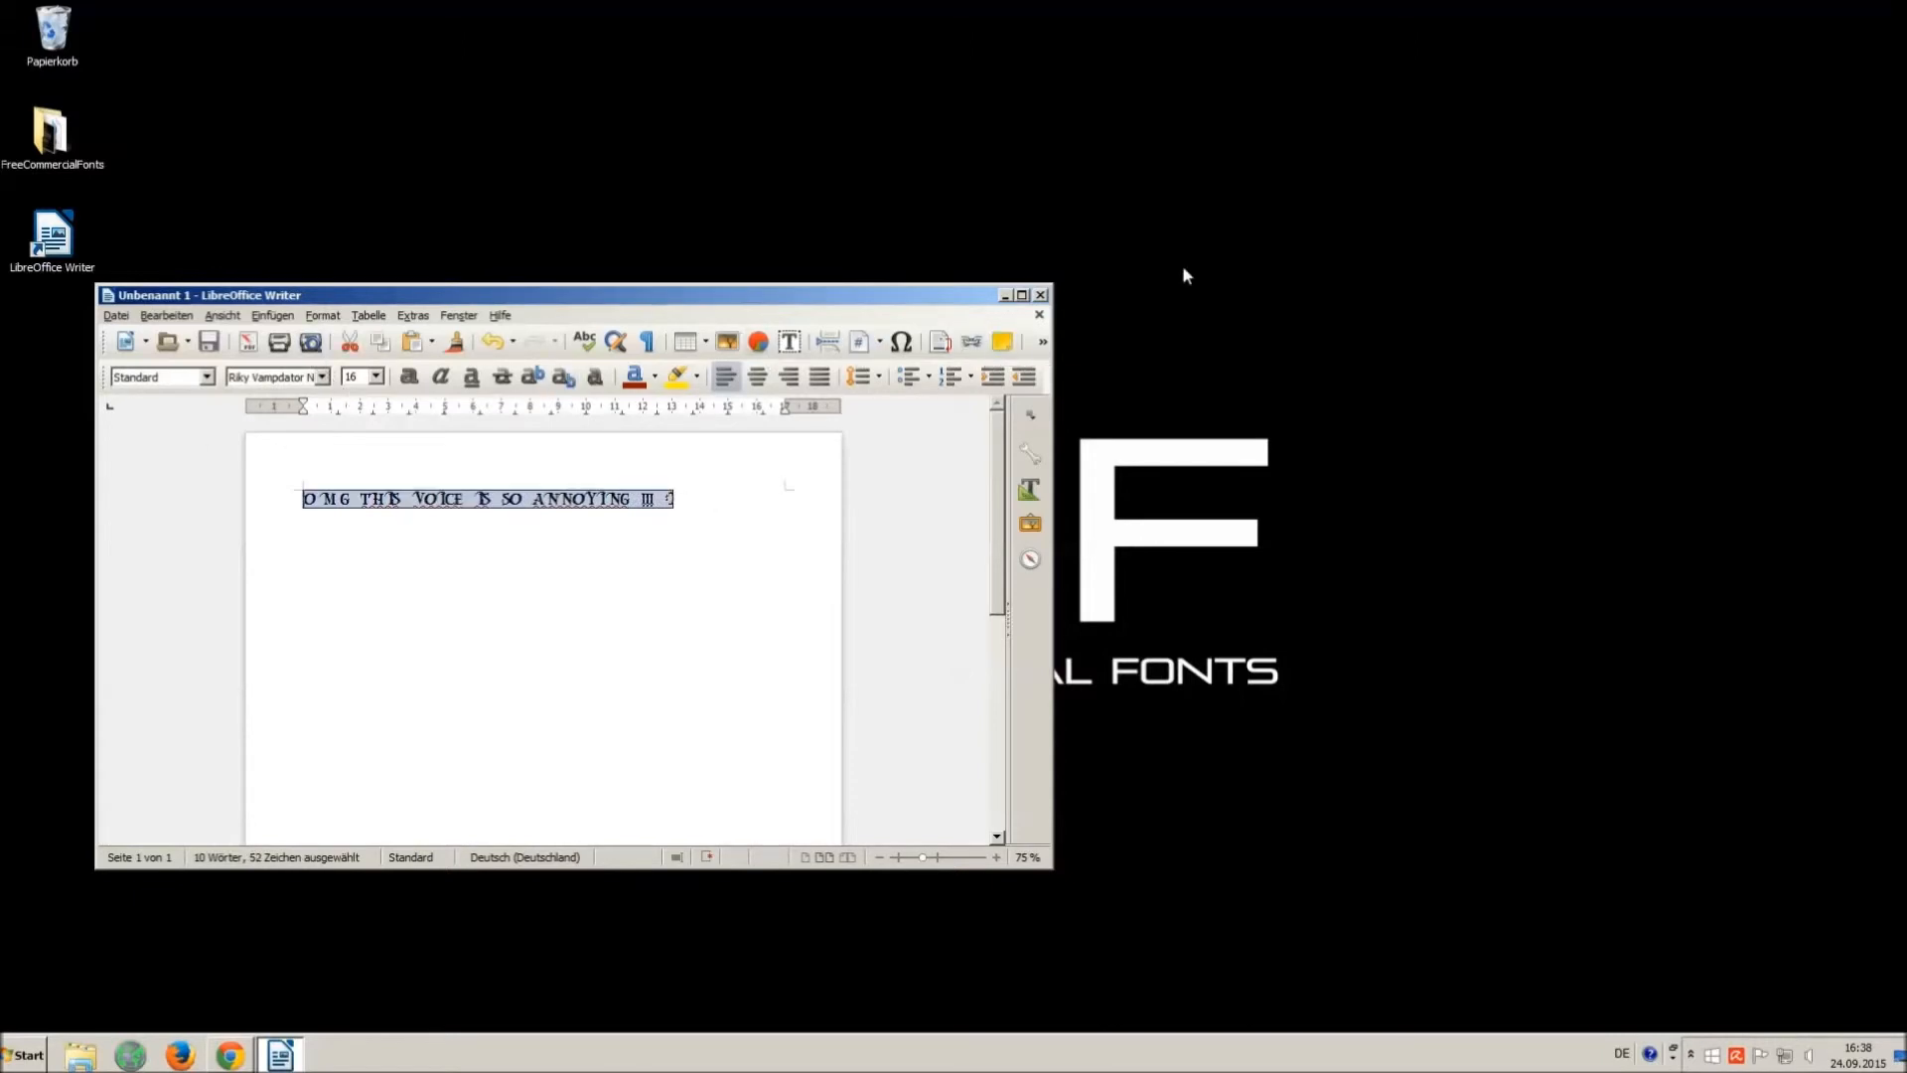
- Close Writer and discard the document with 'Nicht speichern'
left_click(1039, 314)
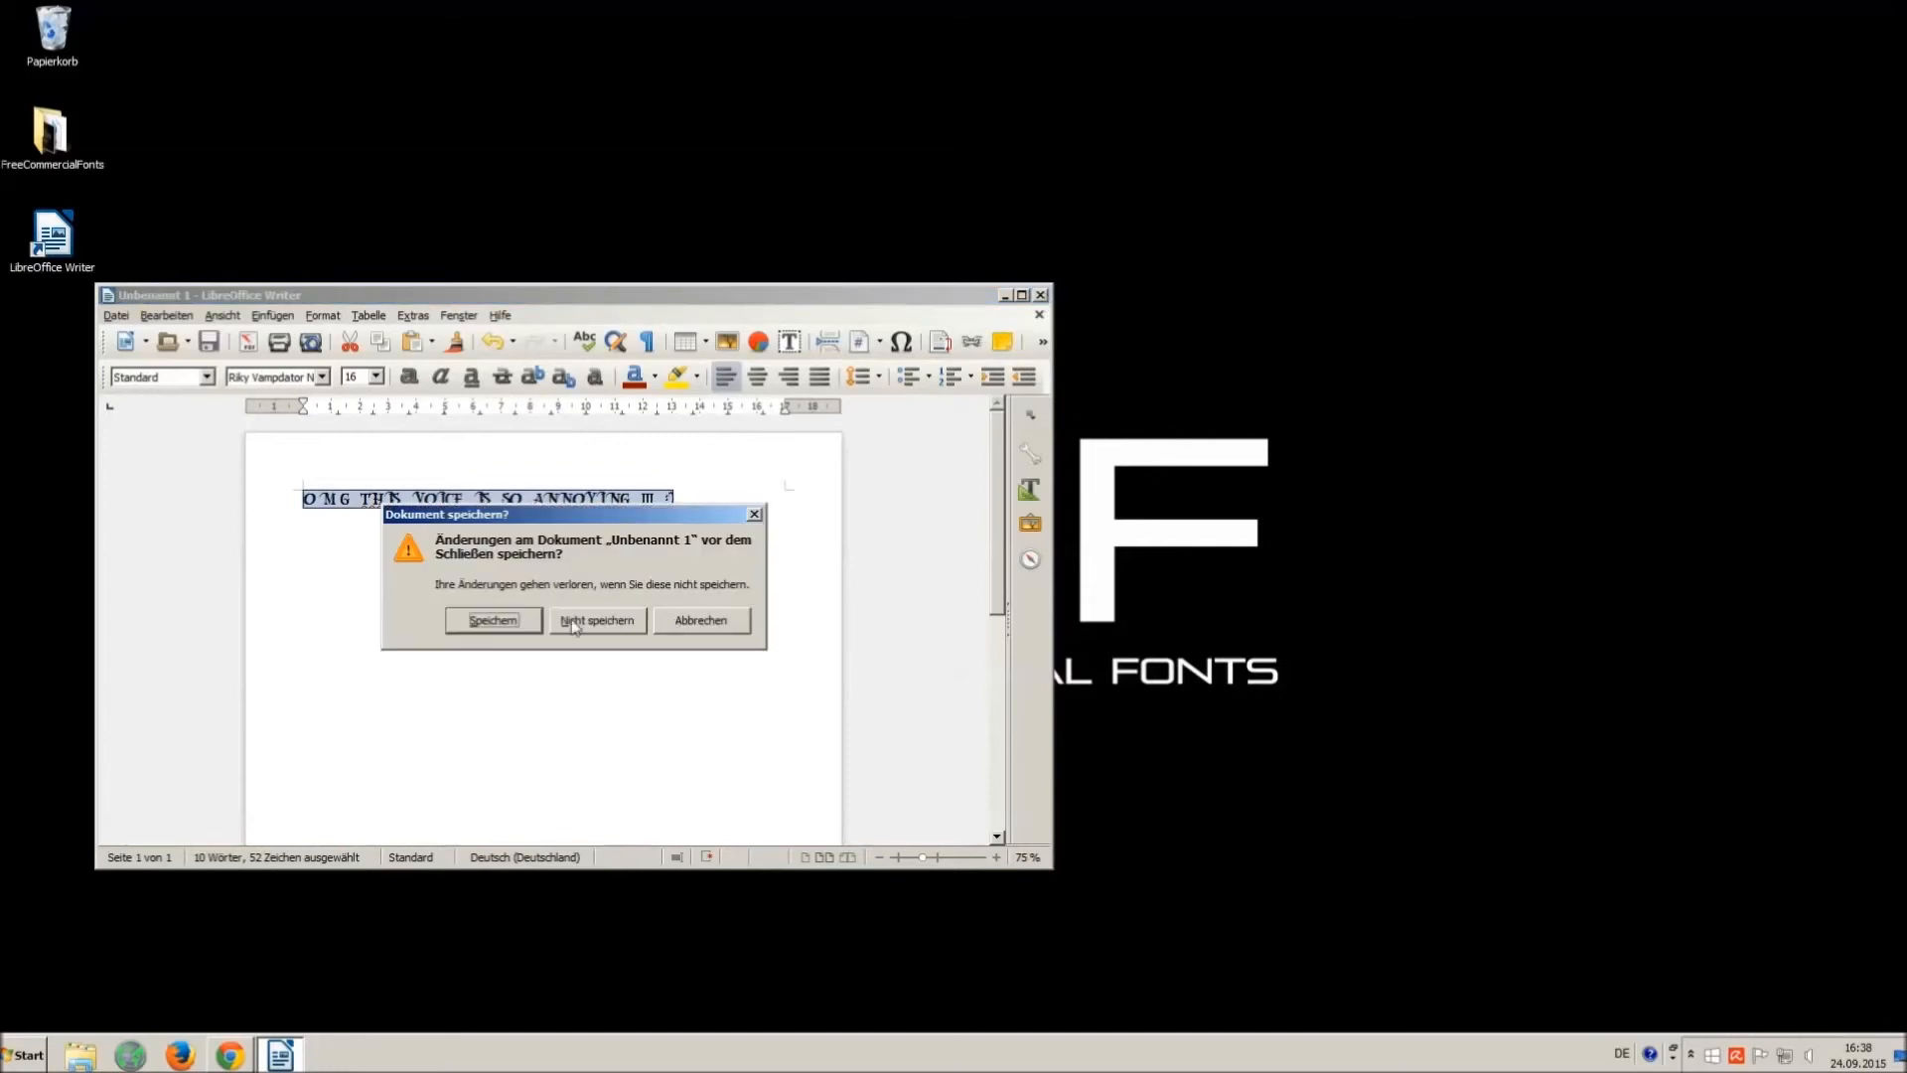
left_click(596, 620)
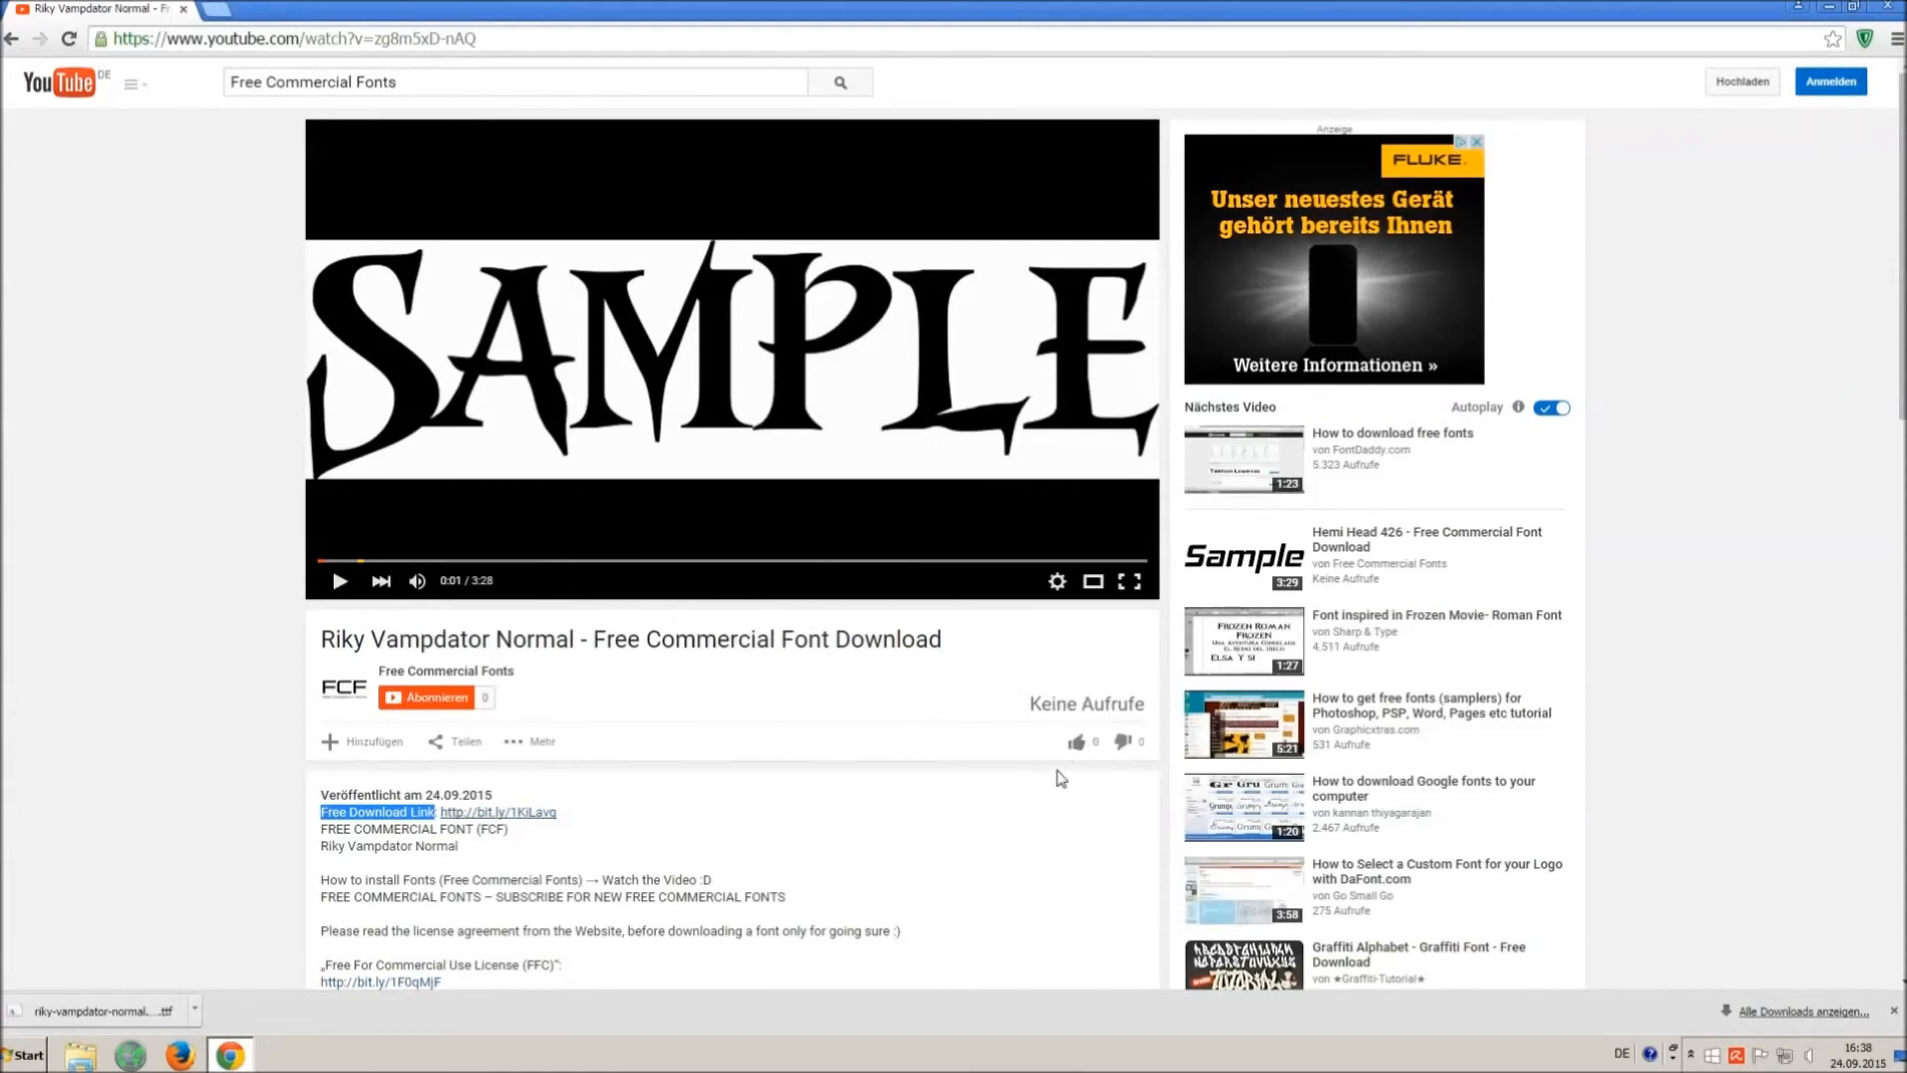
mouse_move(1075, 744)
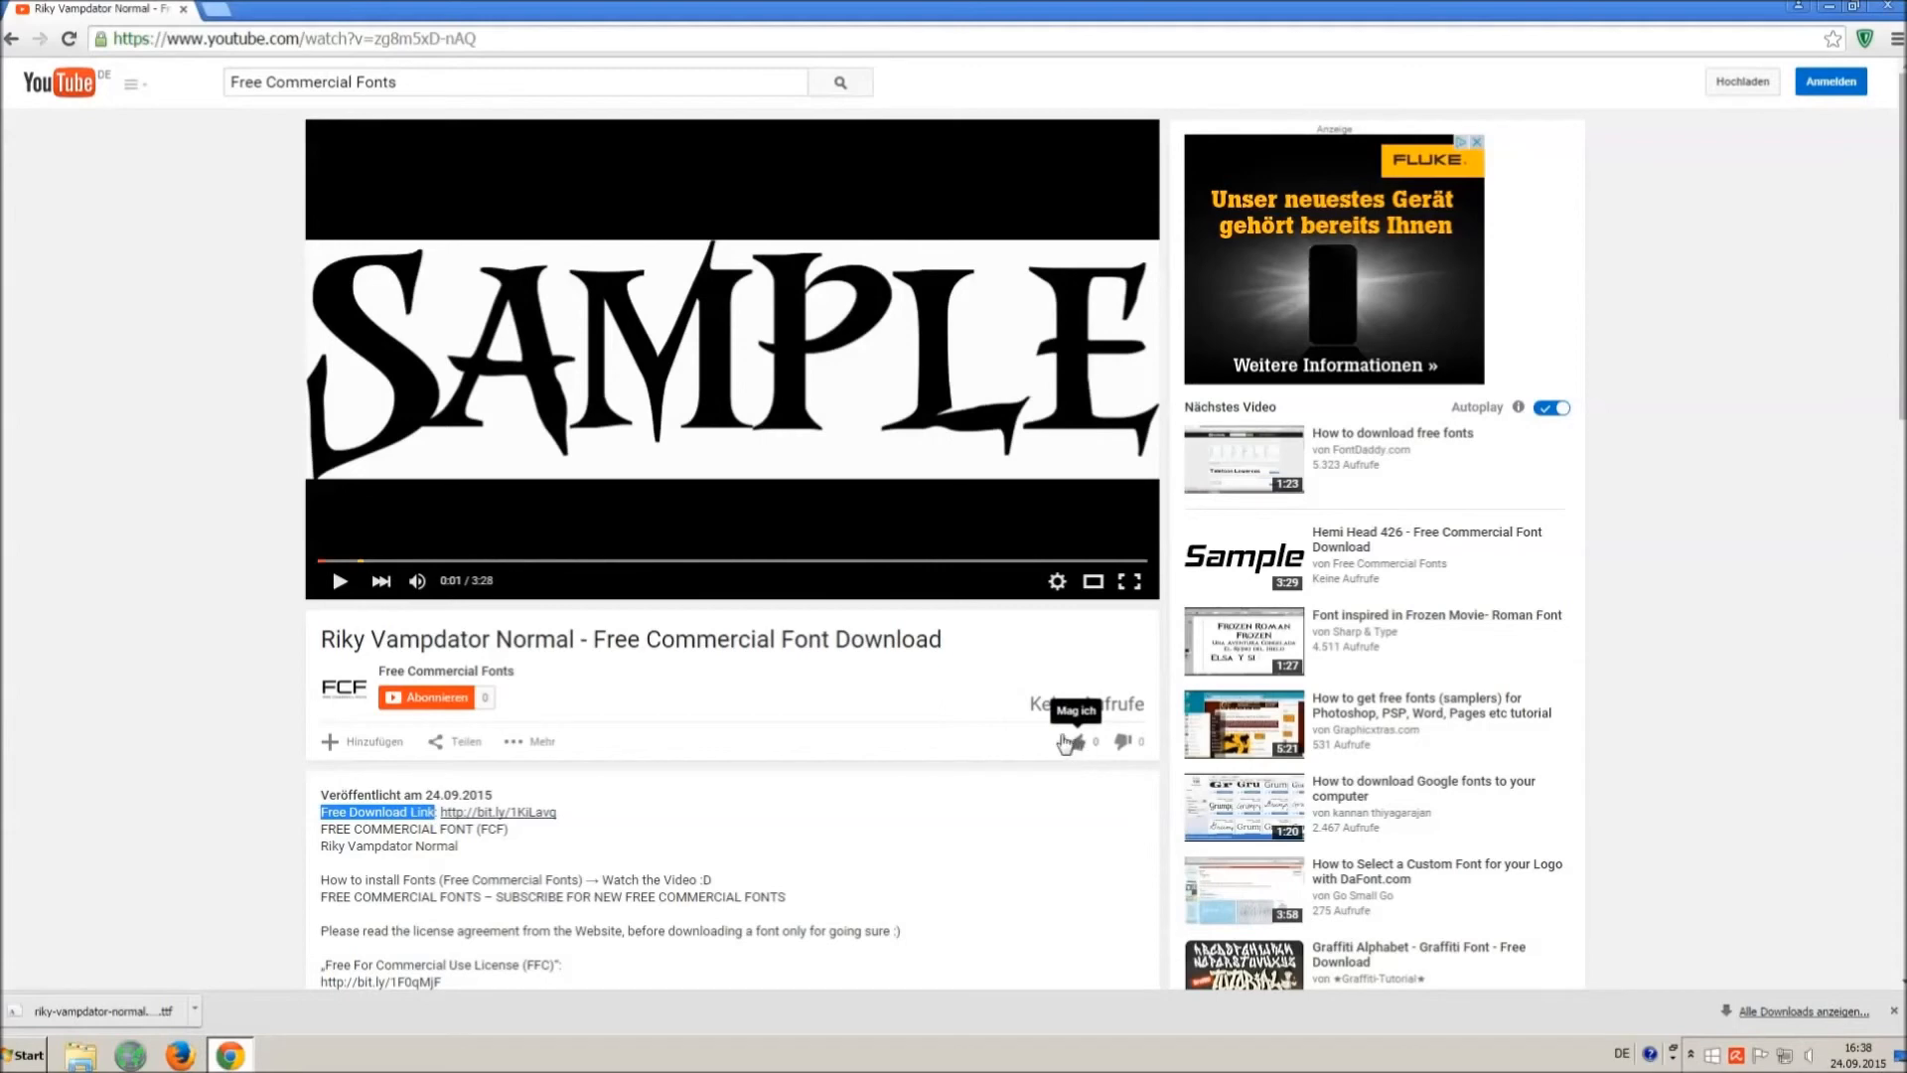